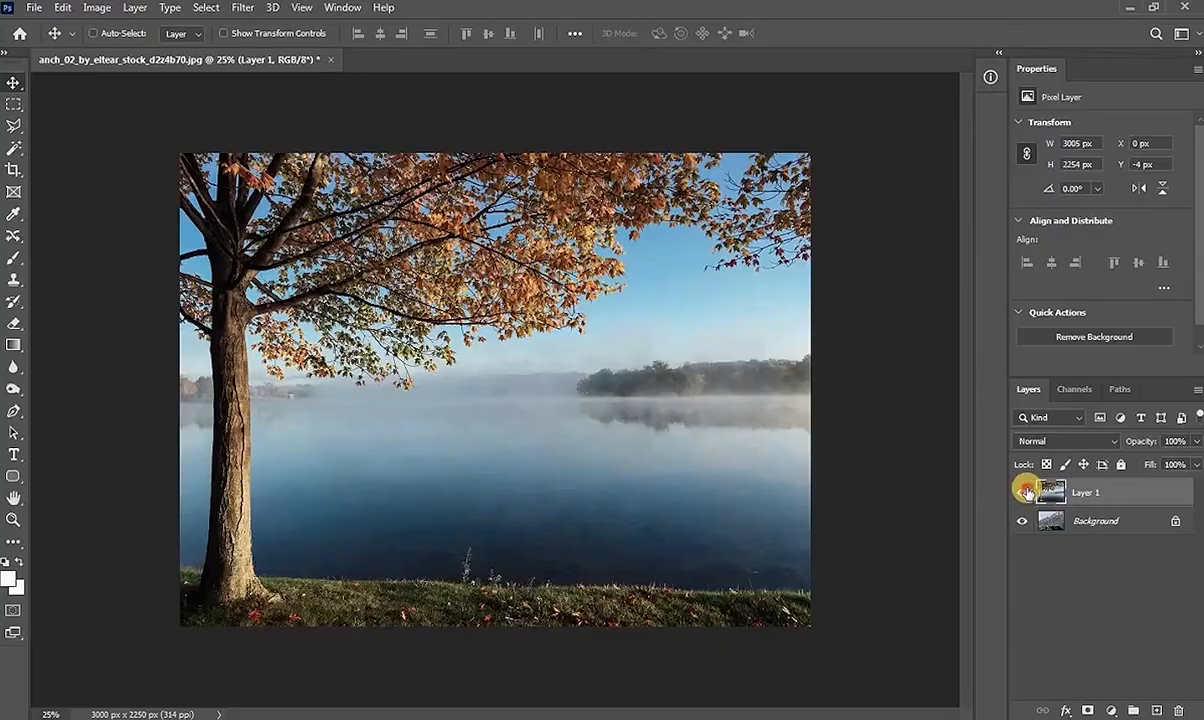
Toggle the tree photo's visibility to check the meadow beneath, then zoom on the autumn leaves and fit back
left_click(1022, 492)
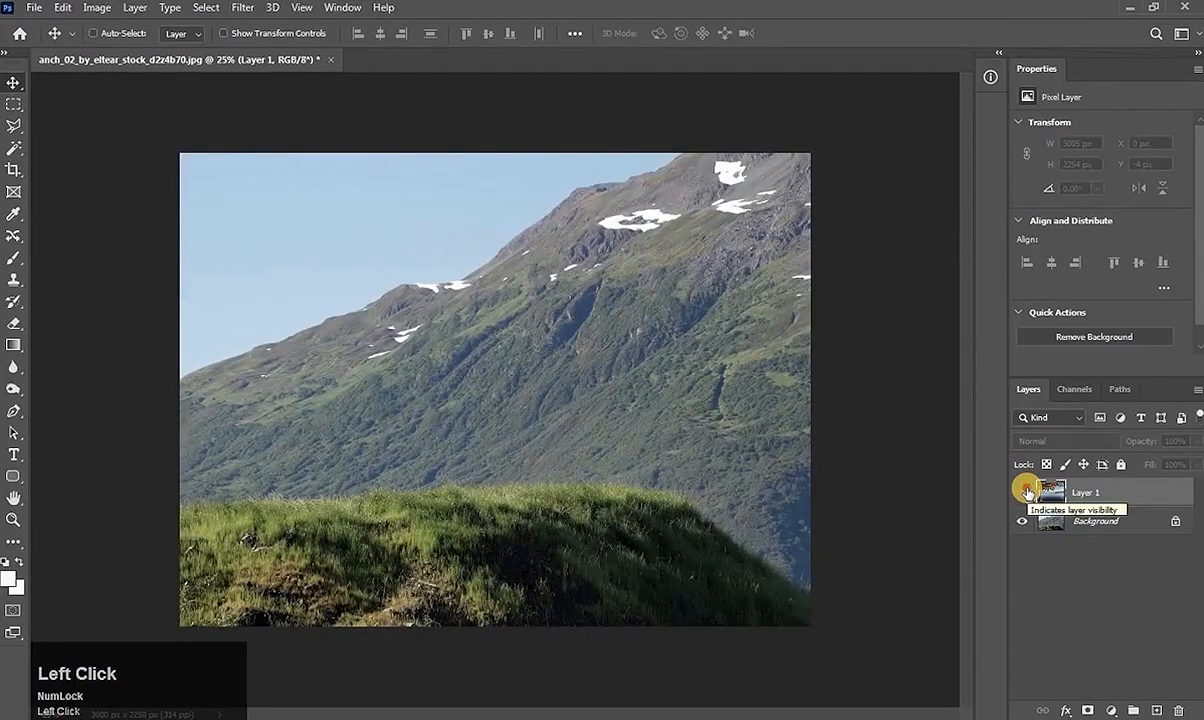
left_click(1022, 492)
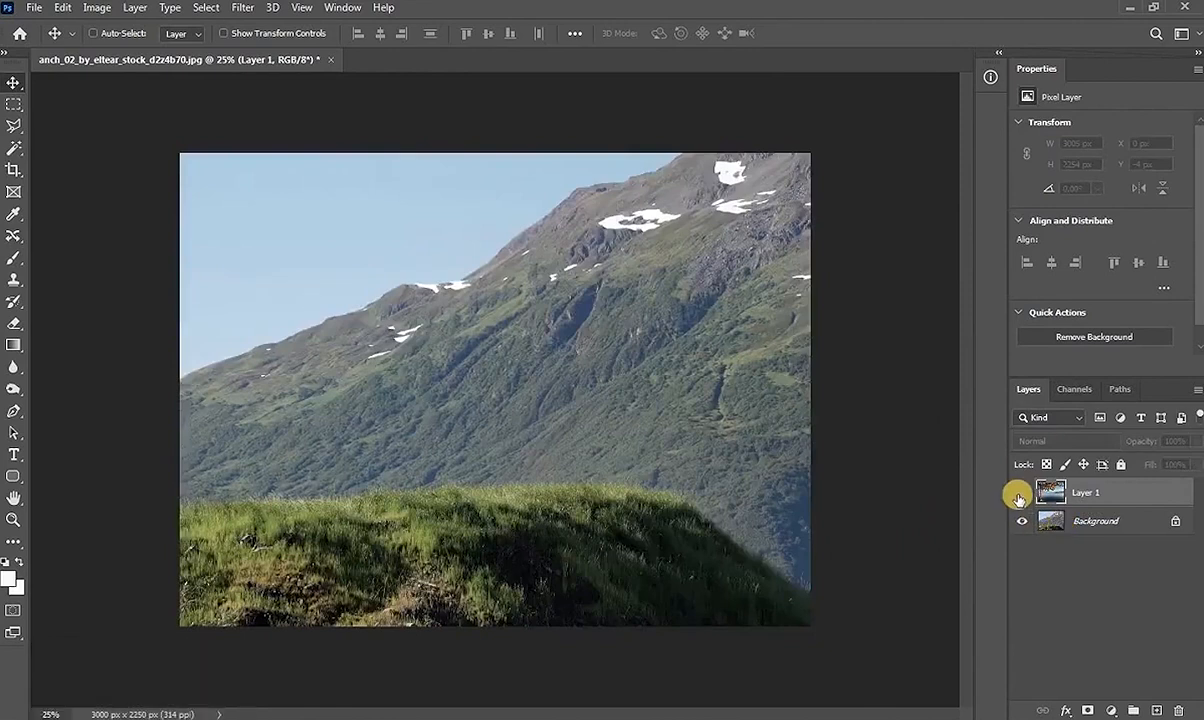
left_click(1020, 492)
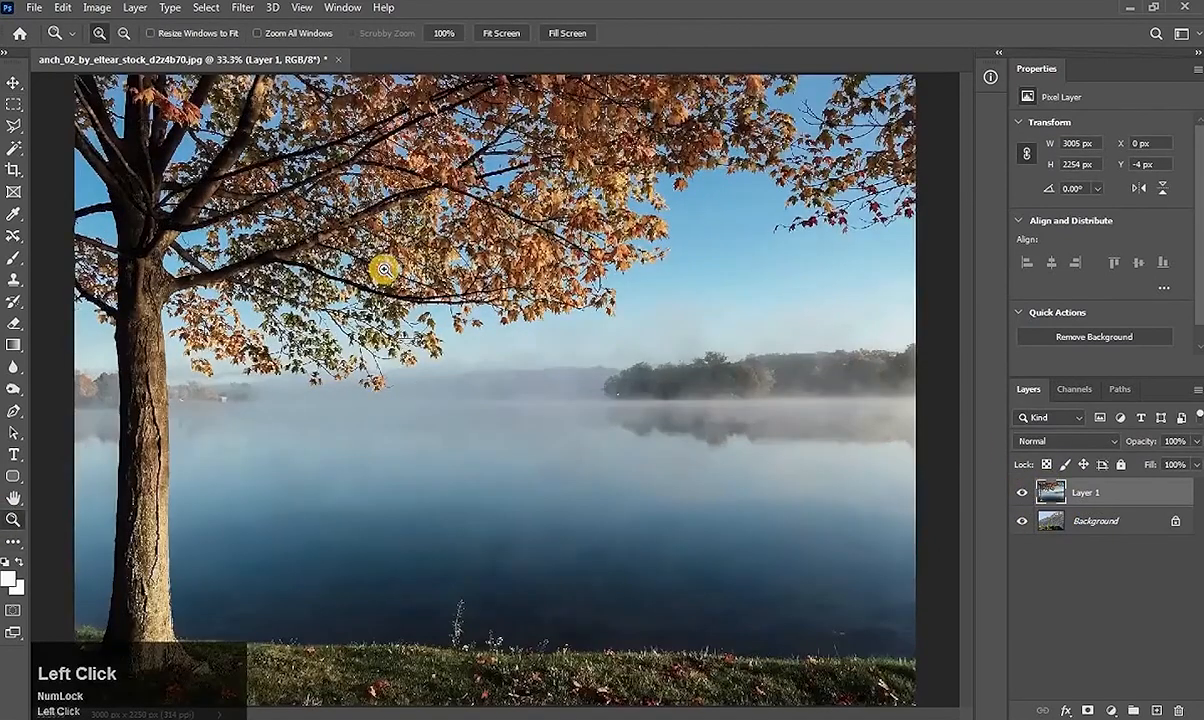
left_click(384, 268)
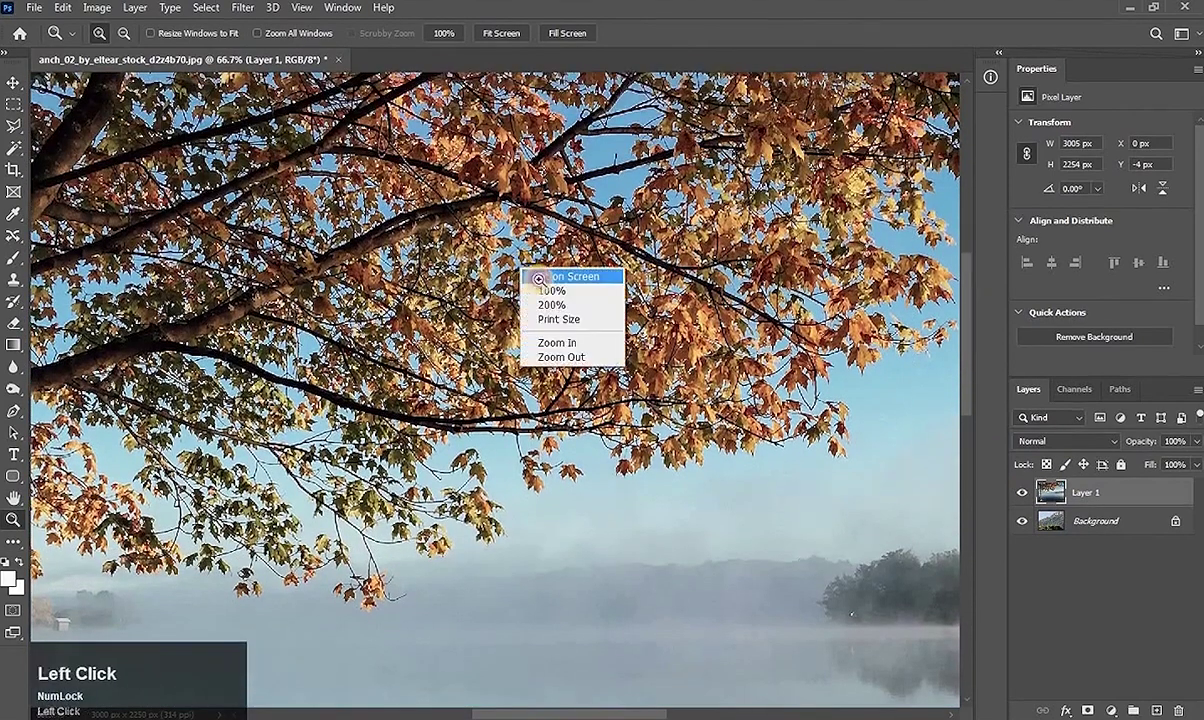
left_click(568, 276)
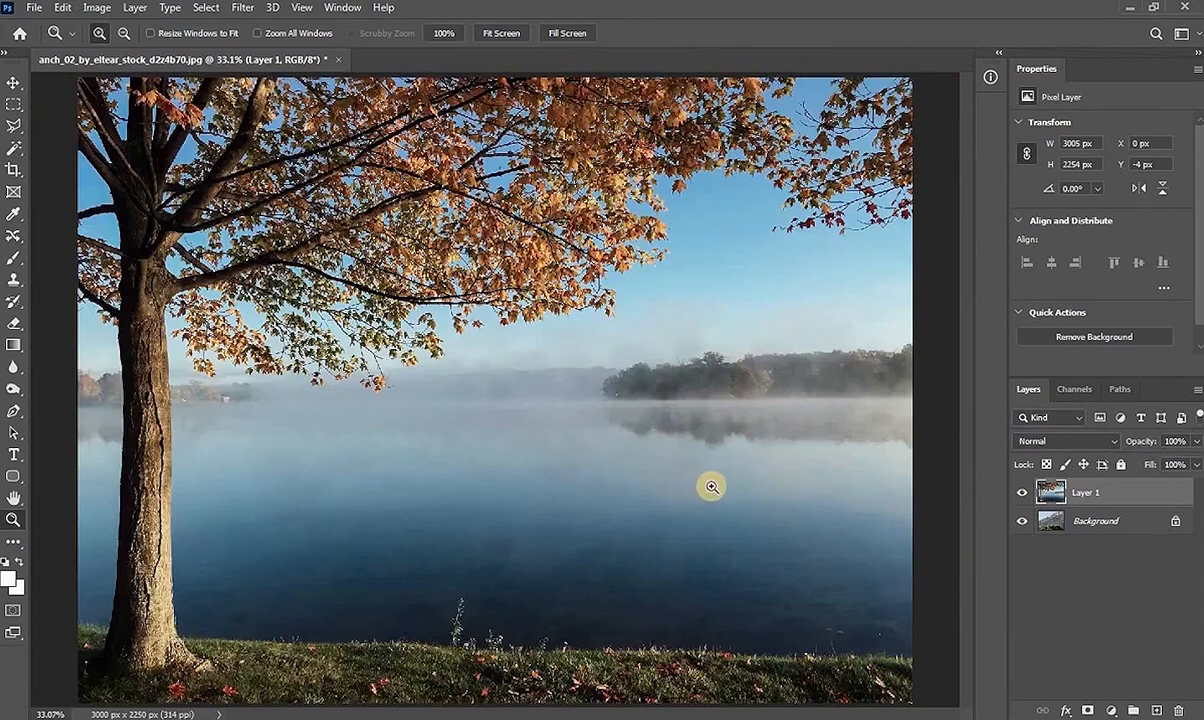
In the Channels panel inspect Red, Green and Blue and duplicate the Blue channel
left_click(1074, 388)
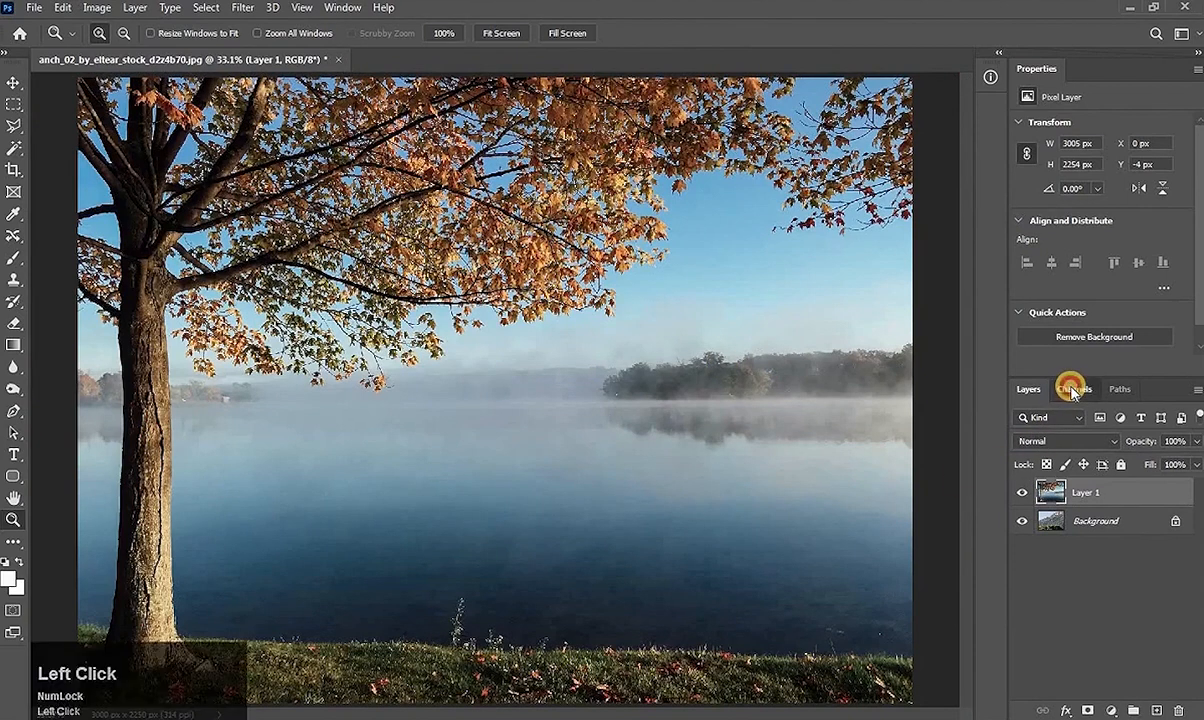
left_click(1072, 388)
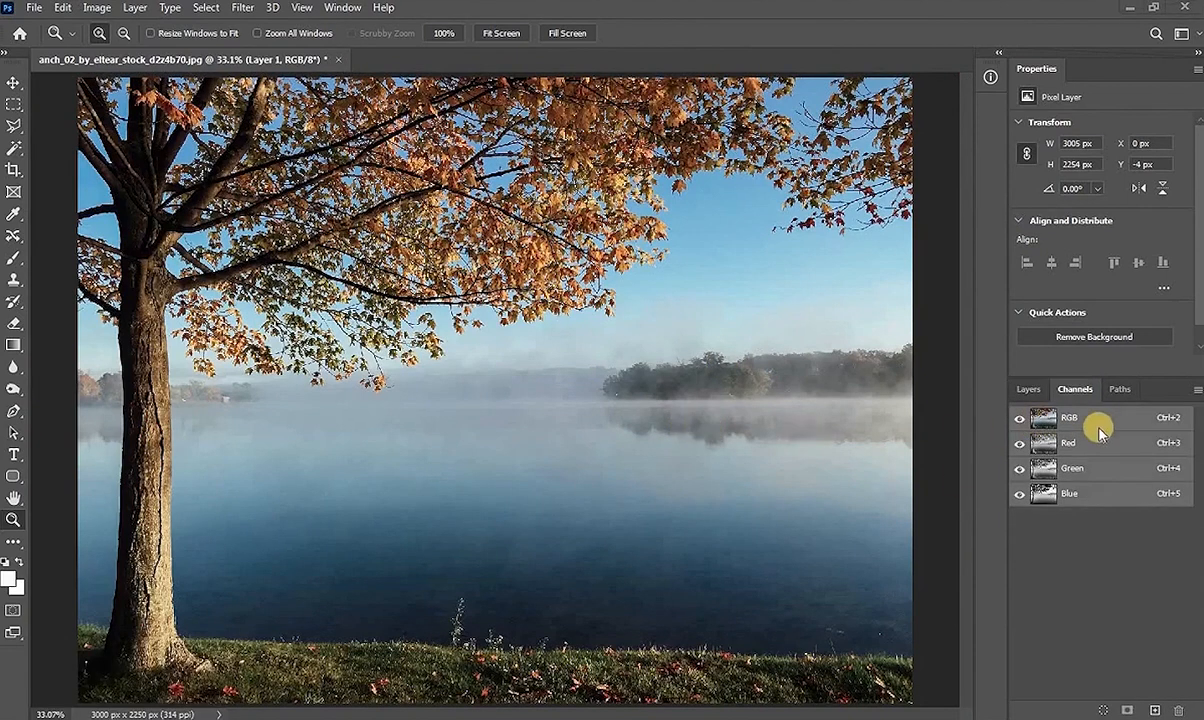
mouse_move(1084, 444)
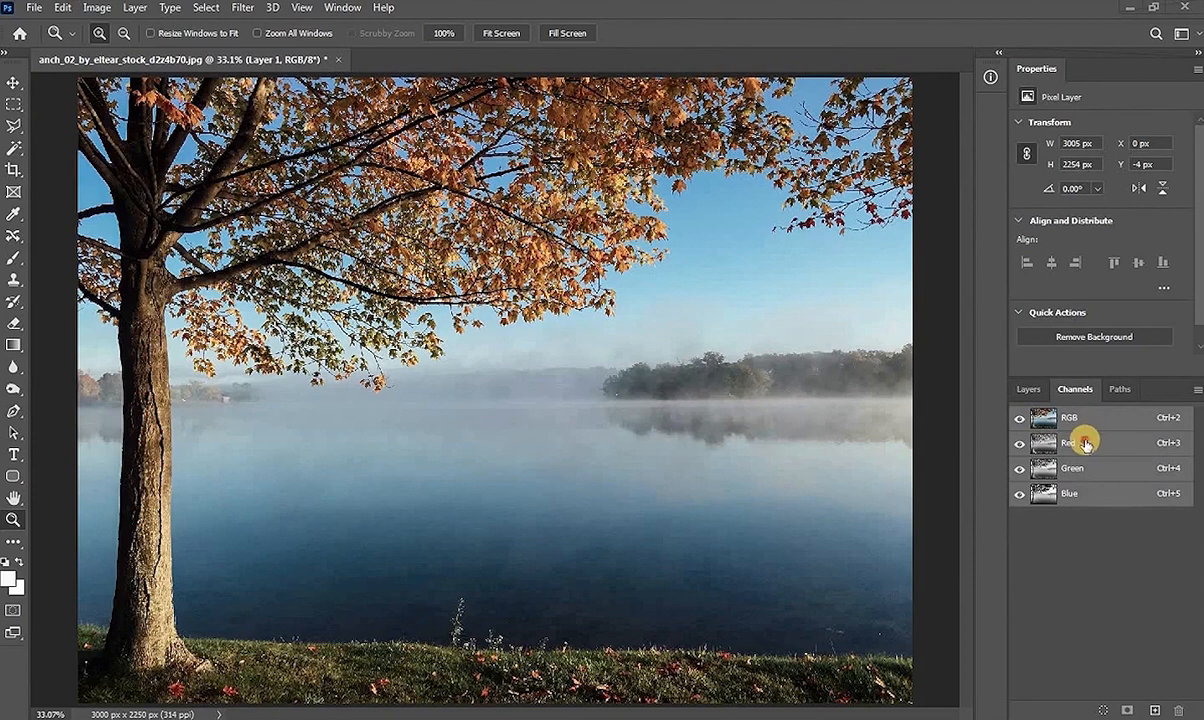
left_click(1068, 444)
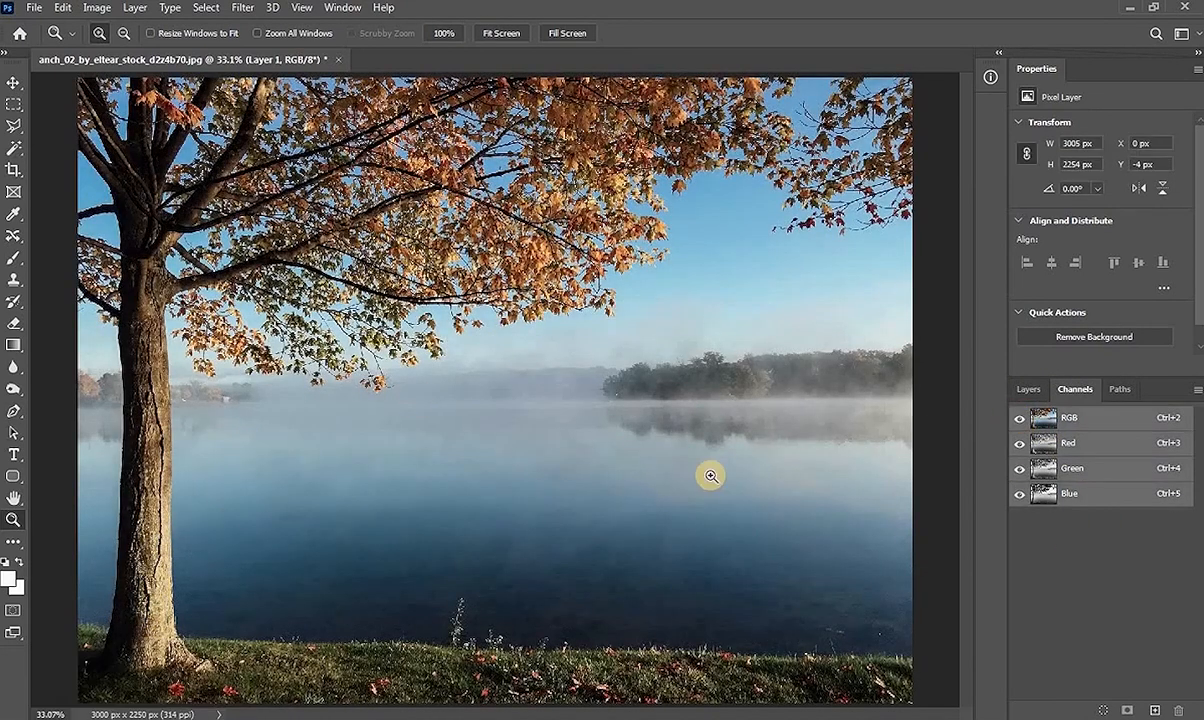
mouse_move(460, 404)
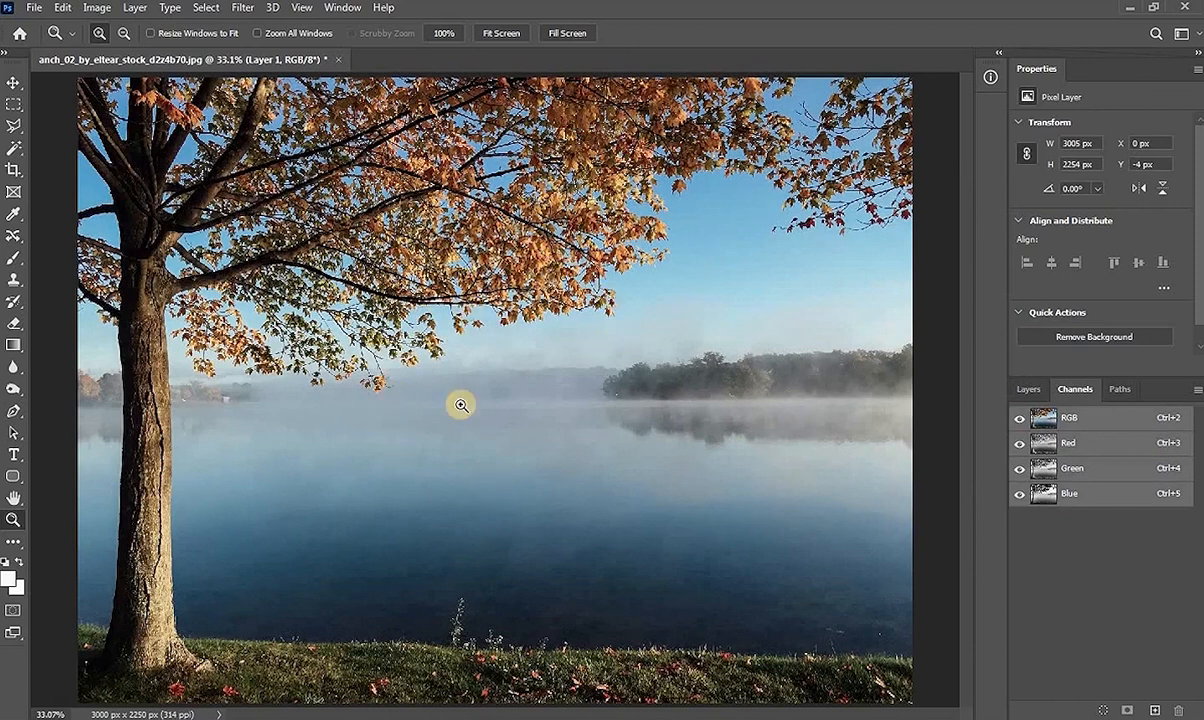
mouse_move(384, 496)
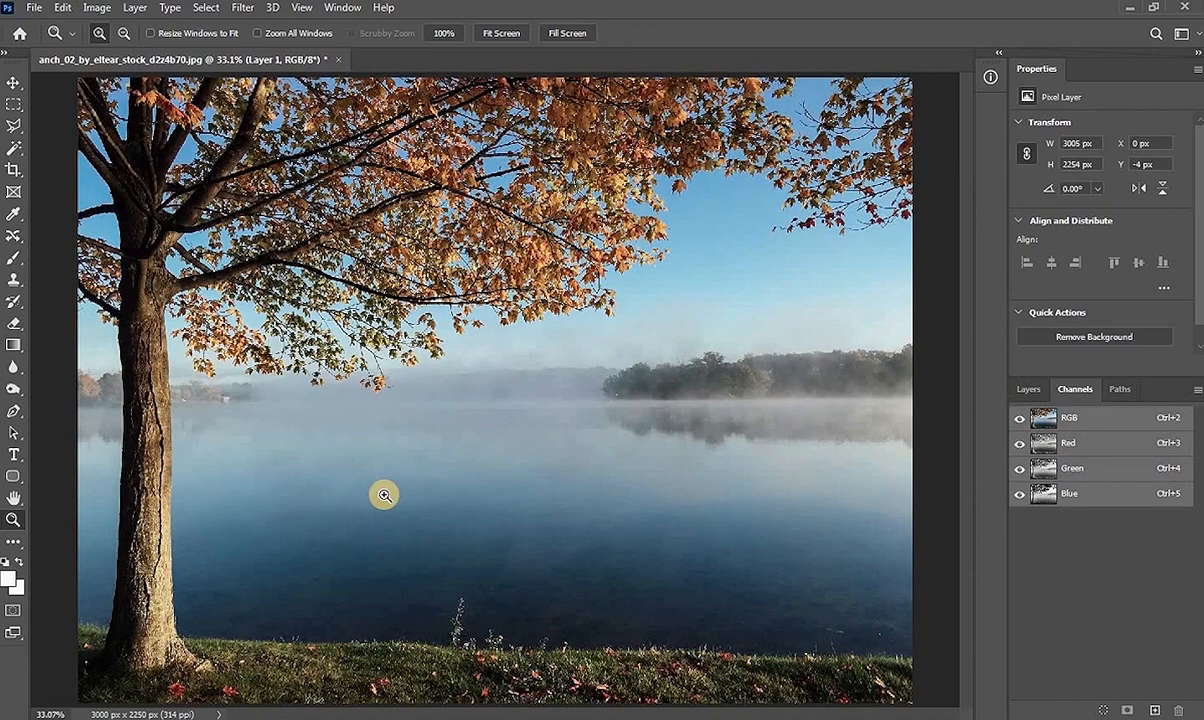
mouse_move(1090, 492)
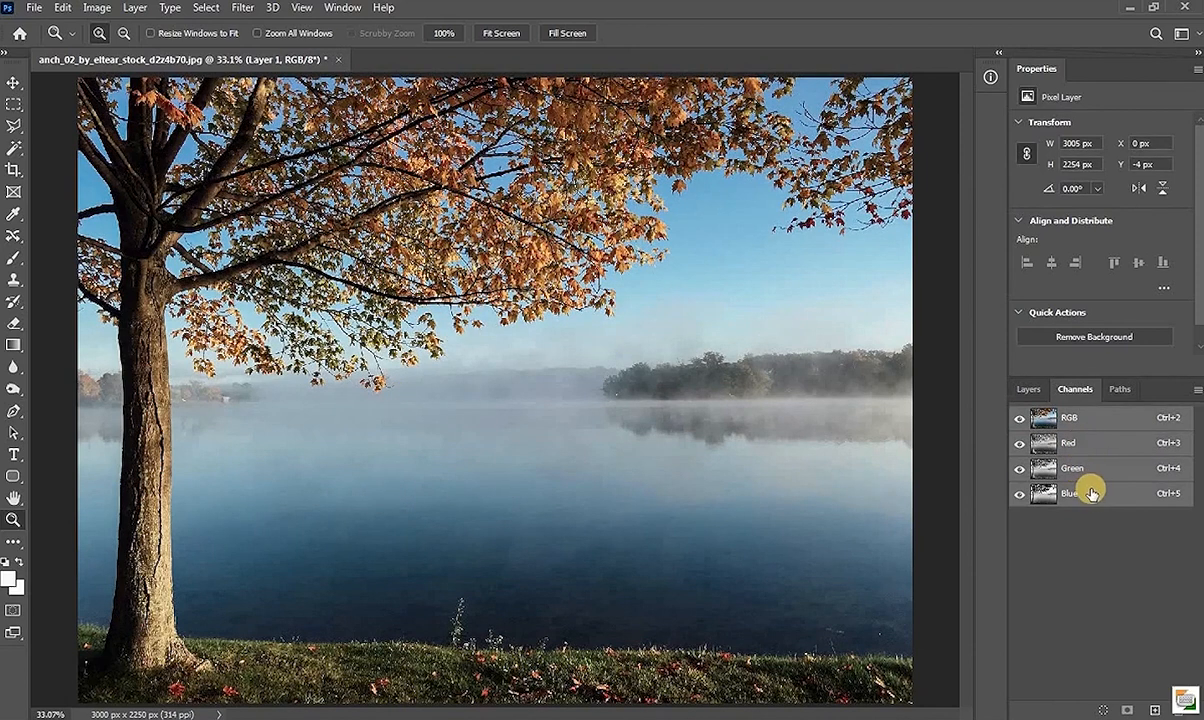
left_click(1070, 492)
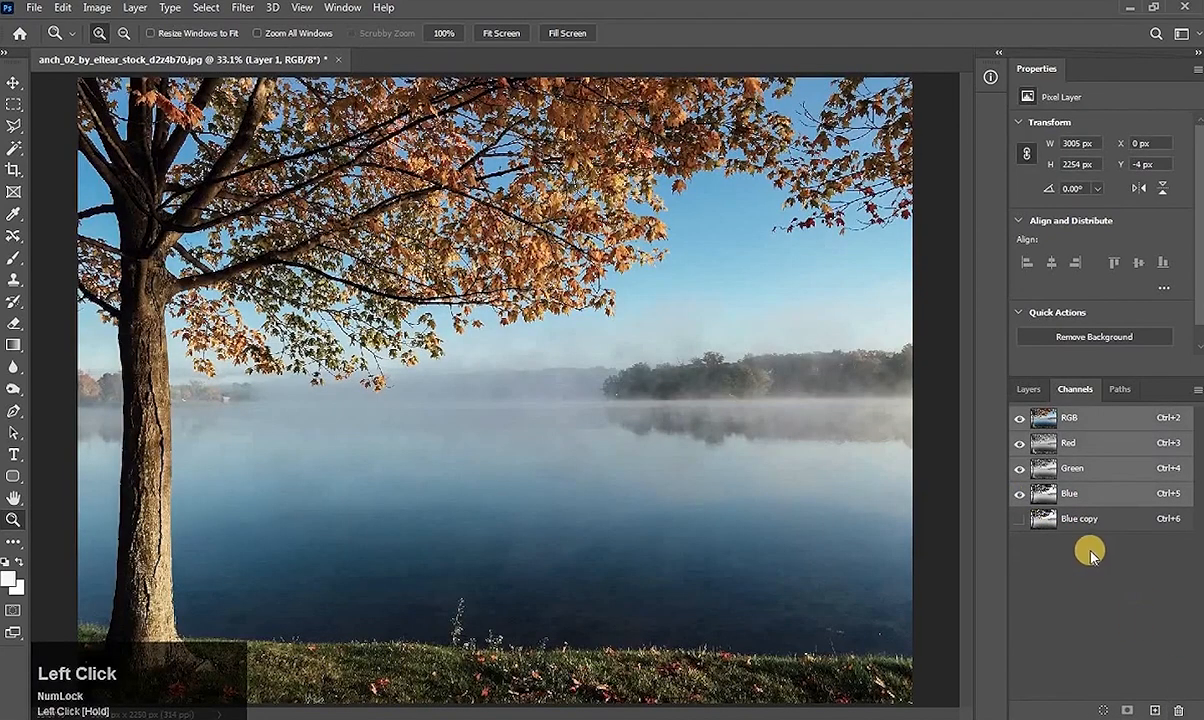
Rename the Blue copy channel to 'Tree selection' and view it on its own
left_click(1080, 518)
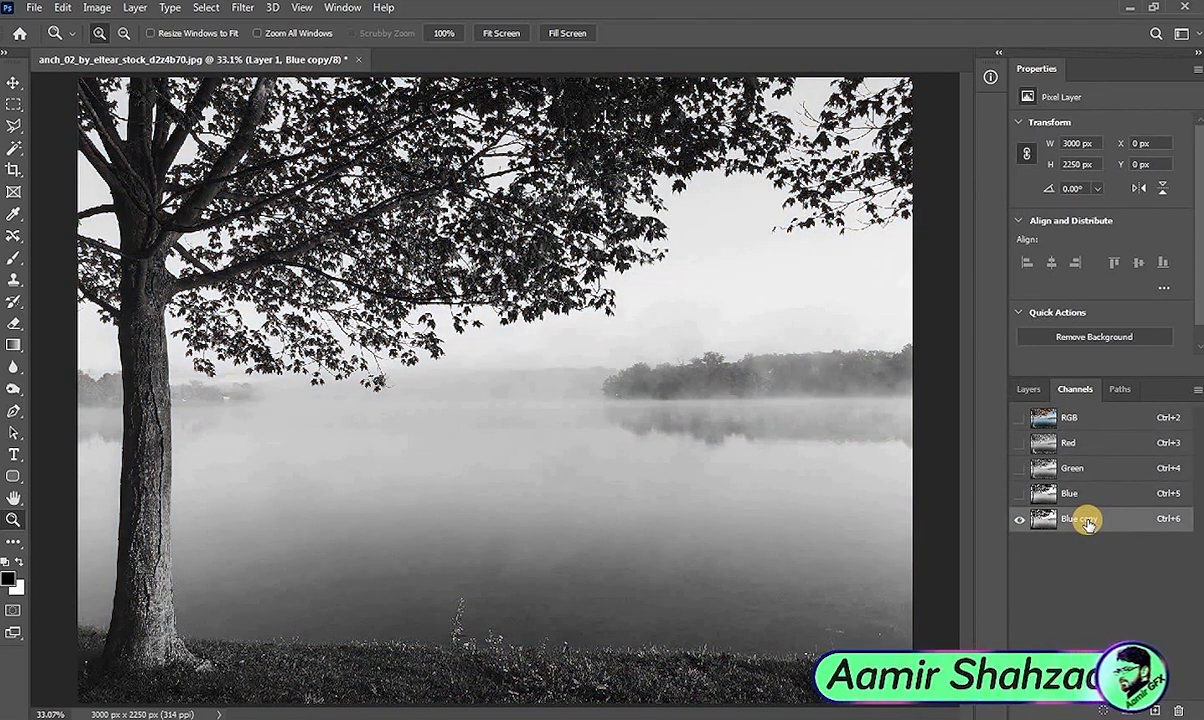
double_click(1068, 518)
type("Tree selection")
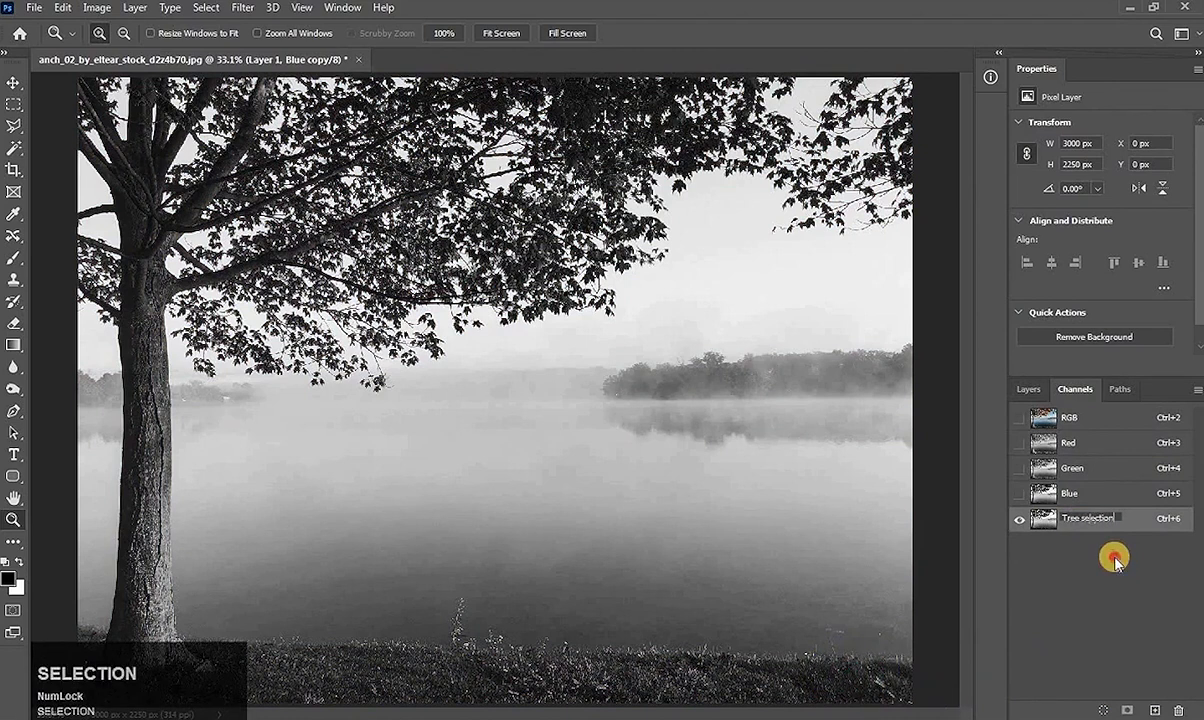
left_click(1068, 492)
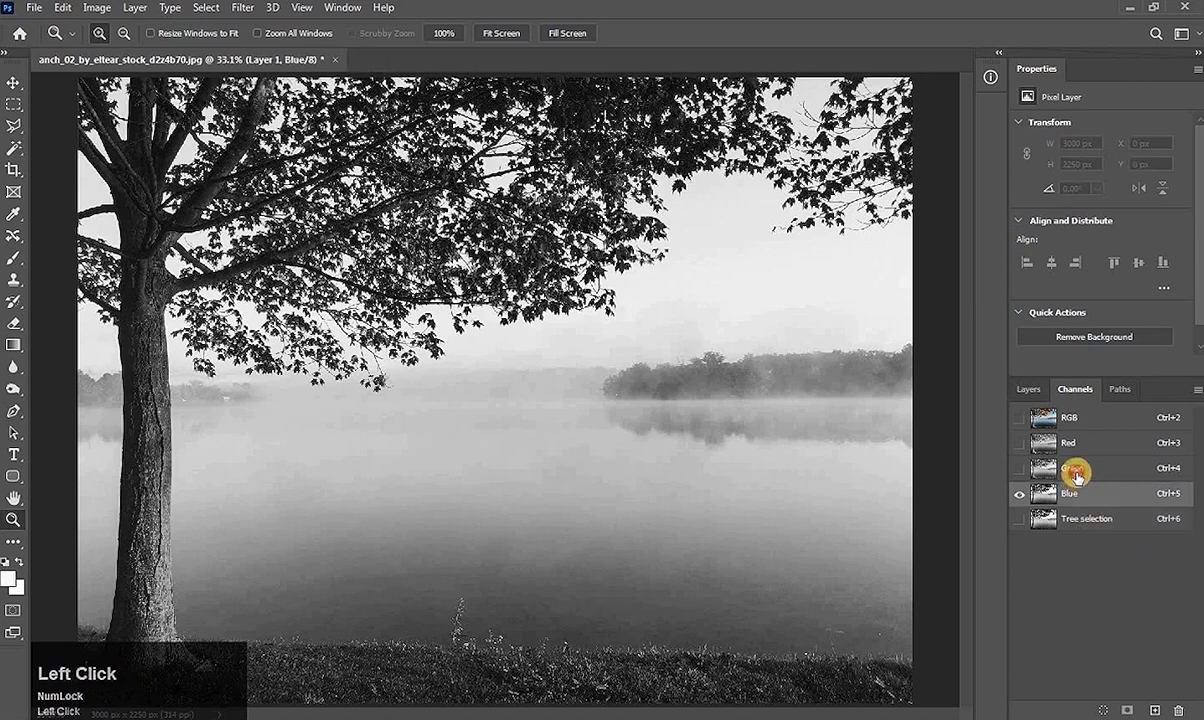
left_click(1086, 518)
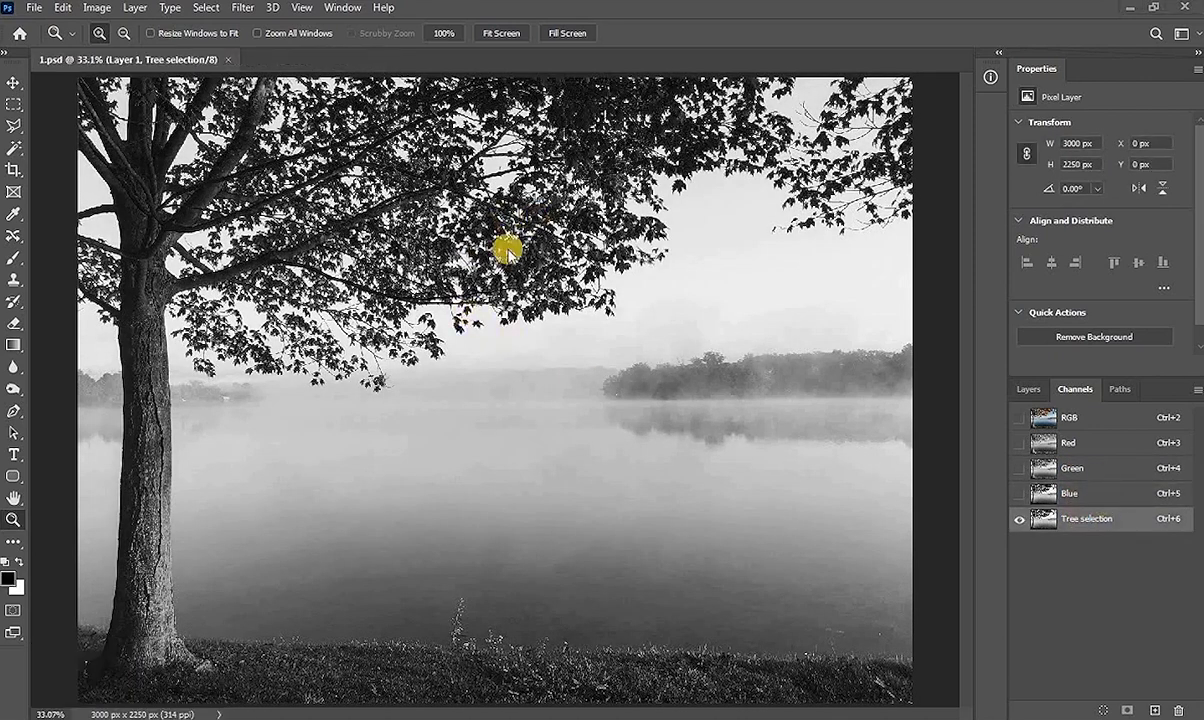
Apply Levels (Ctrl+L) with black input 56 and white 168 so the tree darkens and sky goes white
key("ctrl+l")
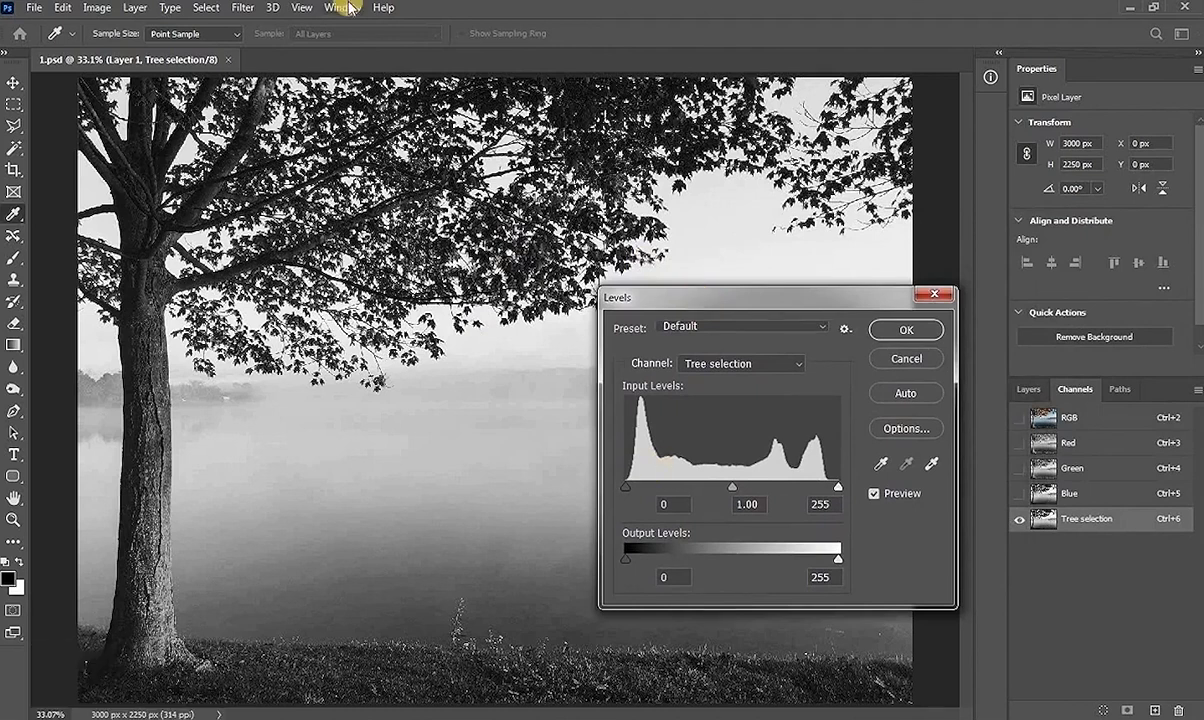
left_click_drag(626, 486, 648, 490)
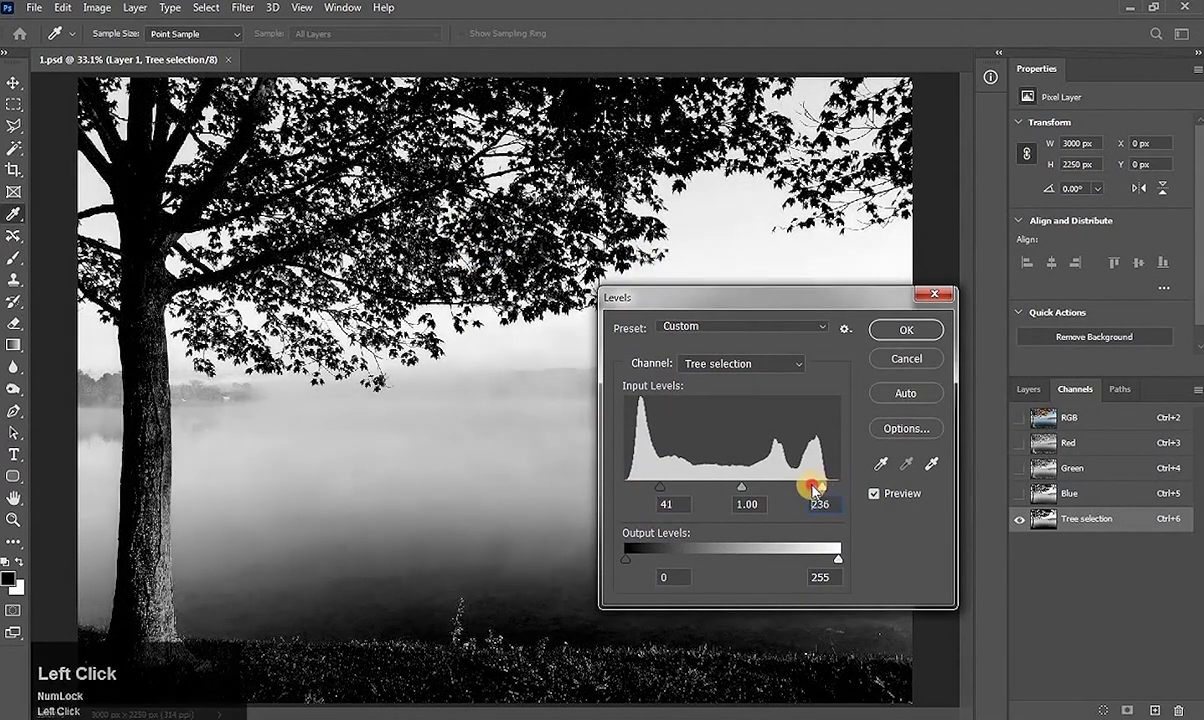
left_click_drag(814, 488, 748, 488)
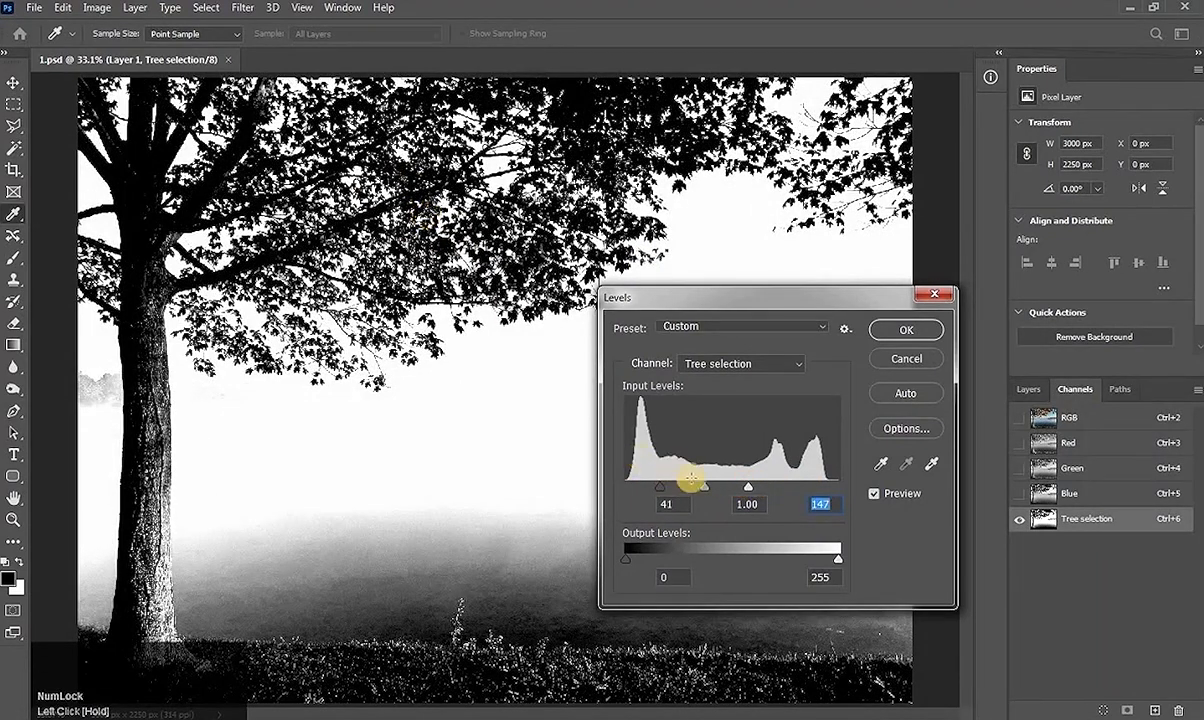
left_click_drag(660, 486, 704, 486)
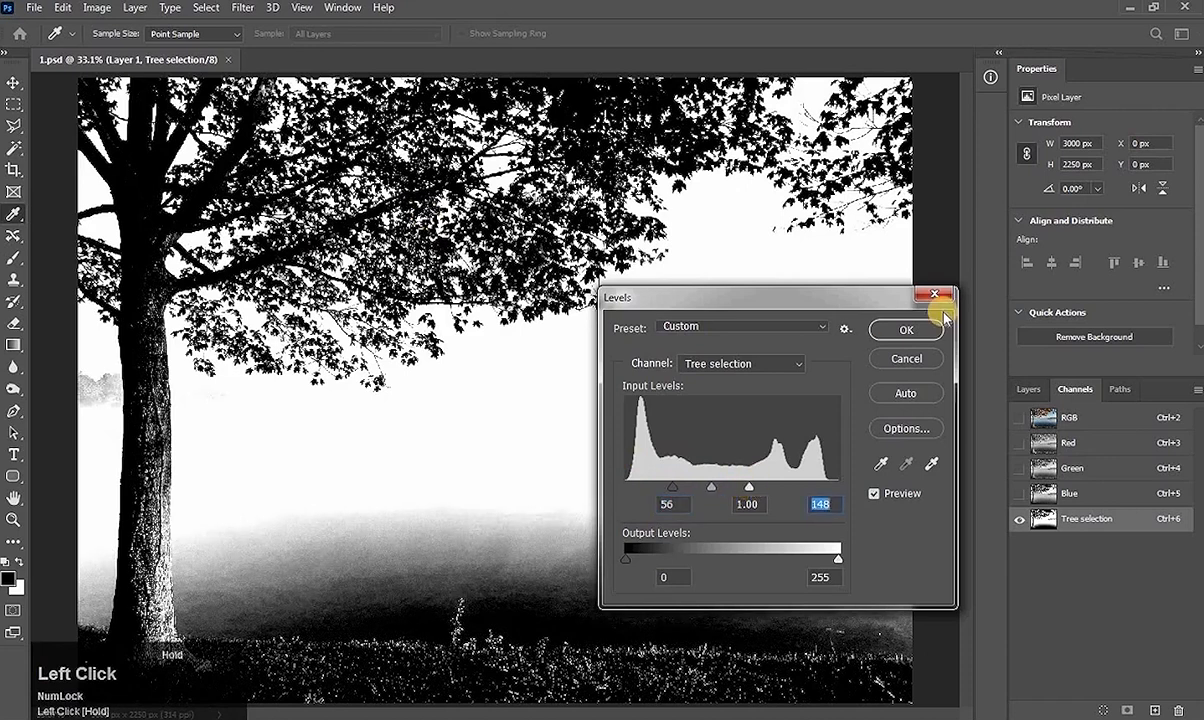
left_click(904, 328)
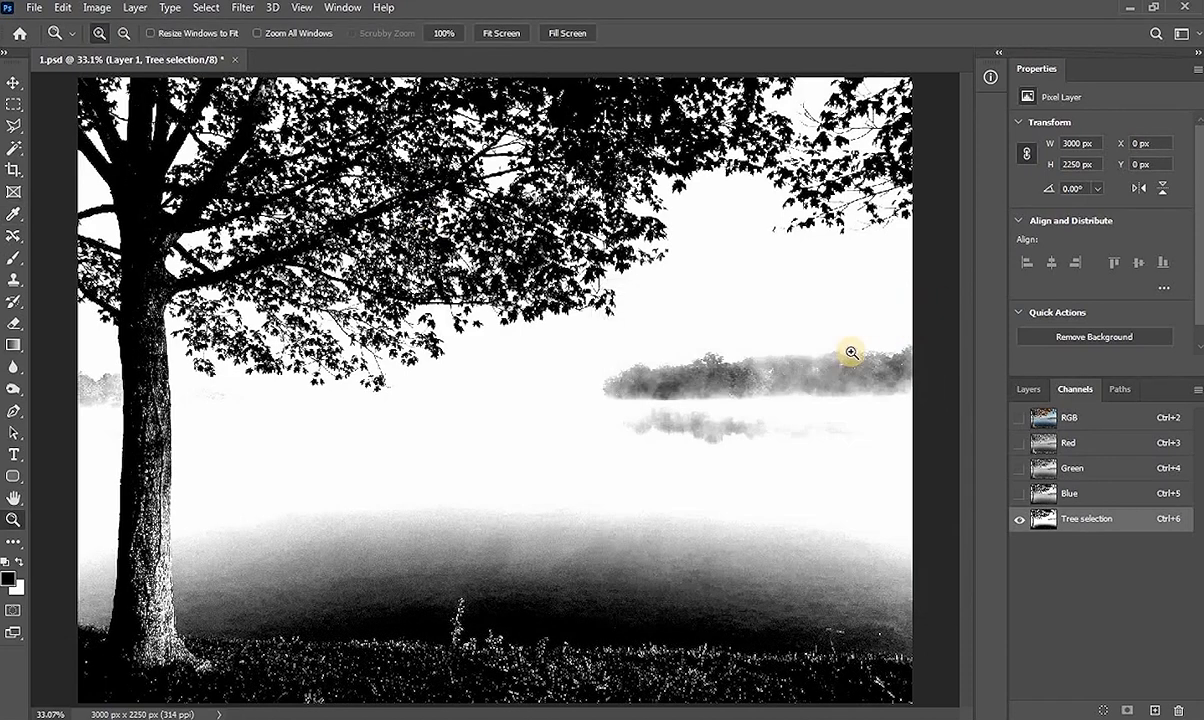
mouse_move(730, 376)
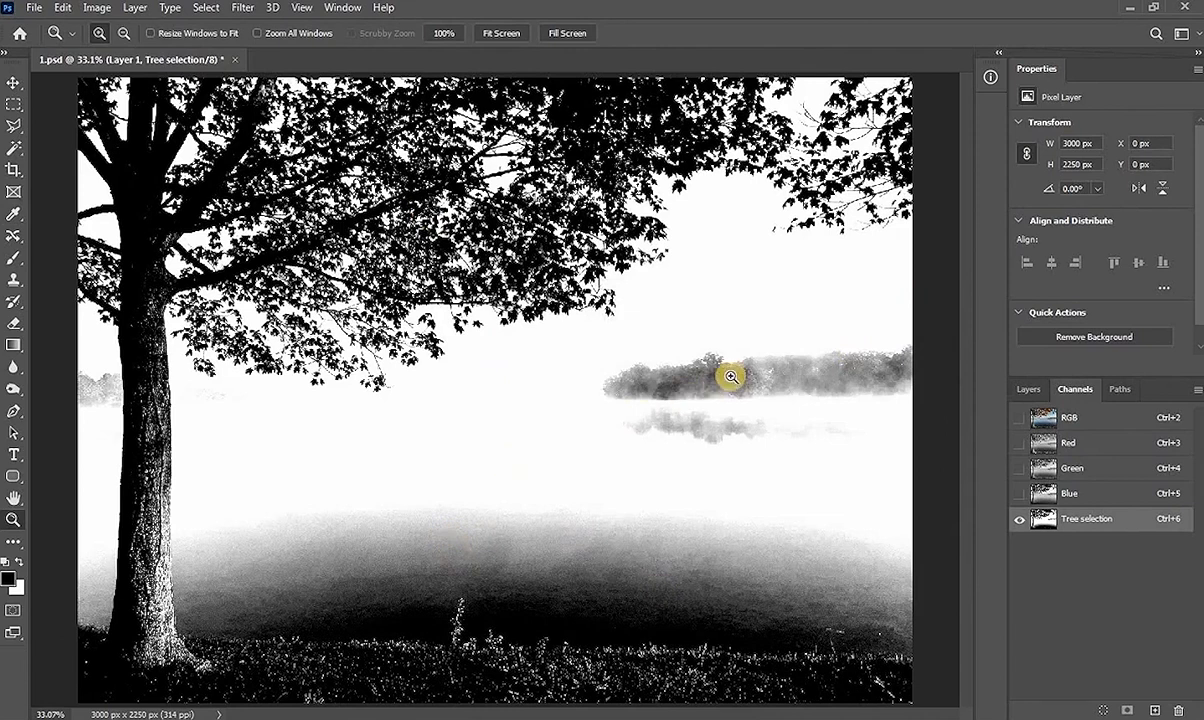
With a white brush paint the lake, meadow and distant trees white, leaving a black tree silhouette
left_click(12, 236)
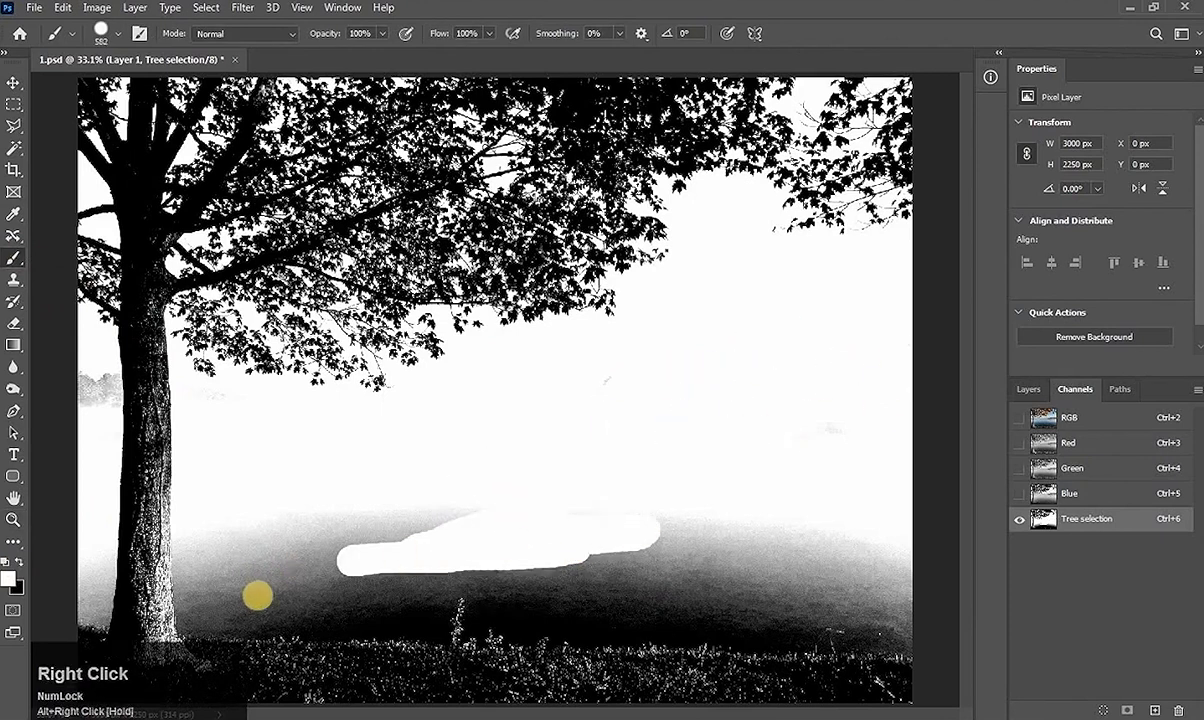
key("space")
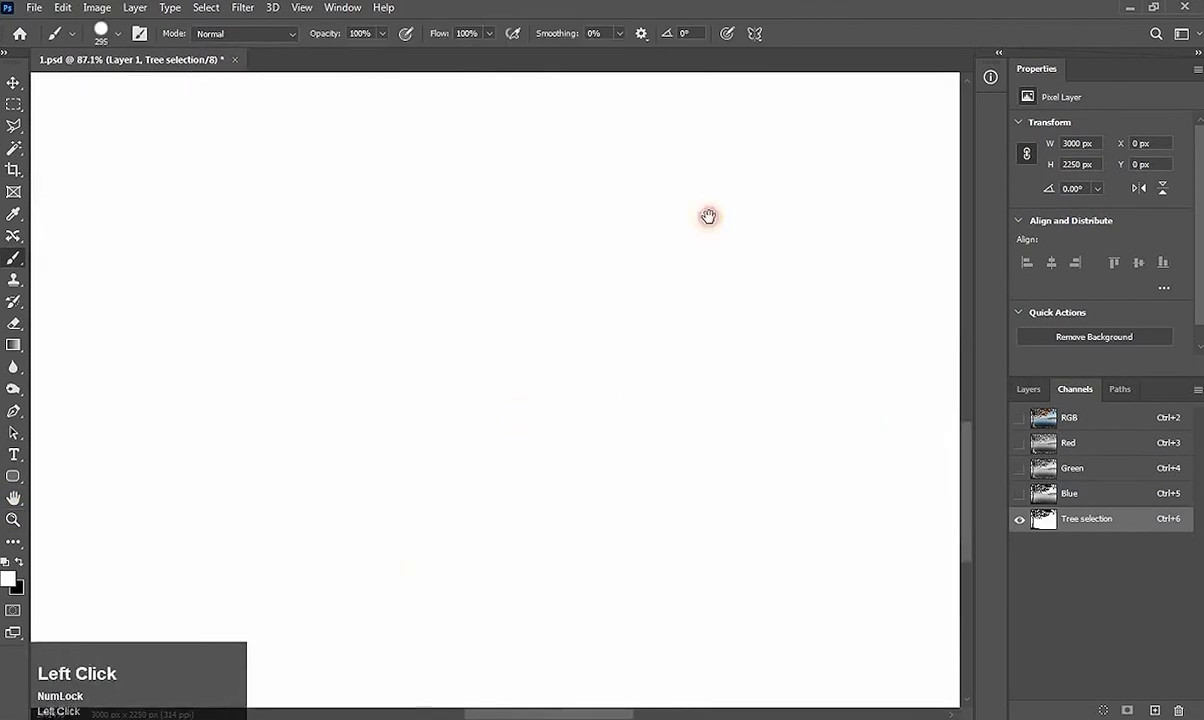
scroll("down", 3)
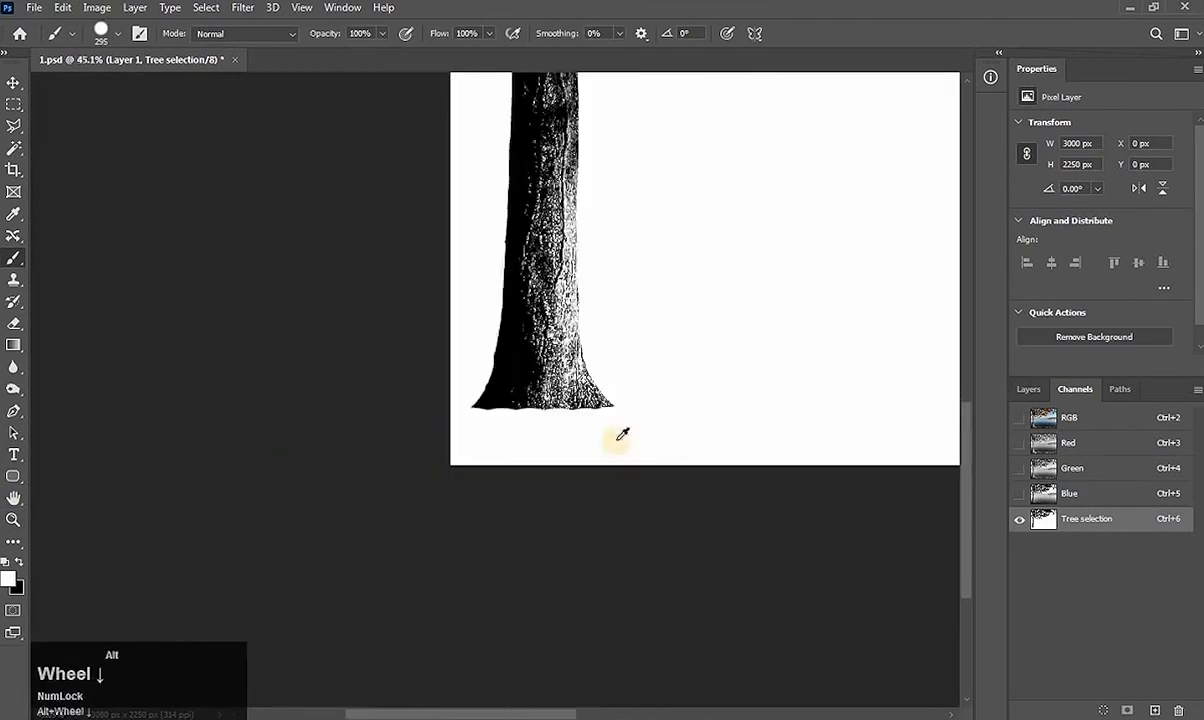
scroll("up", 3)
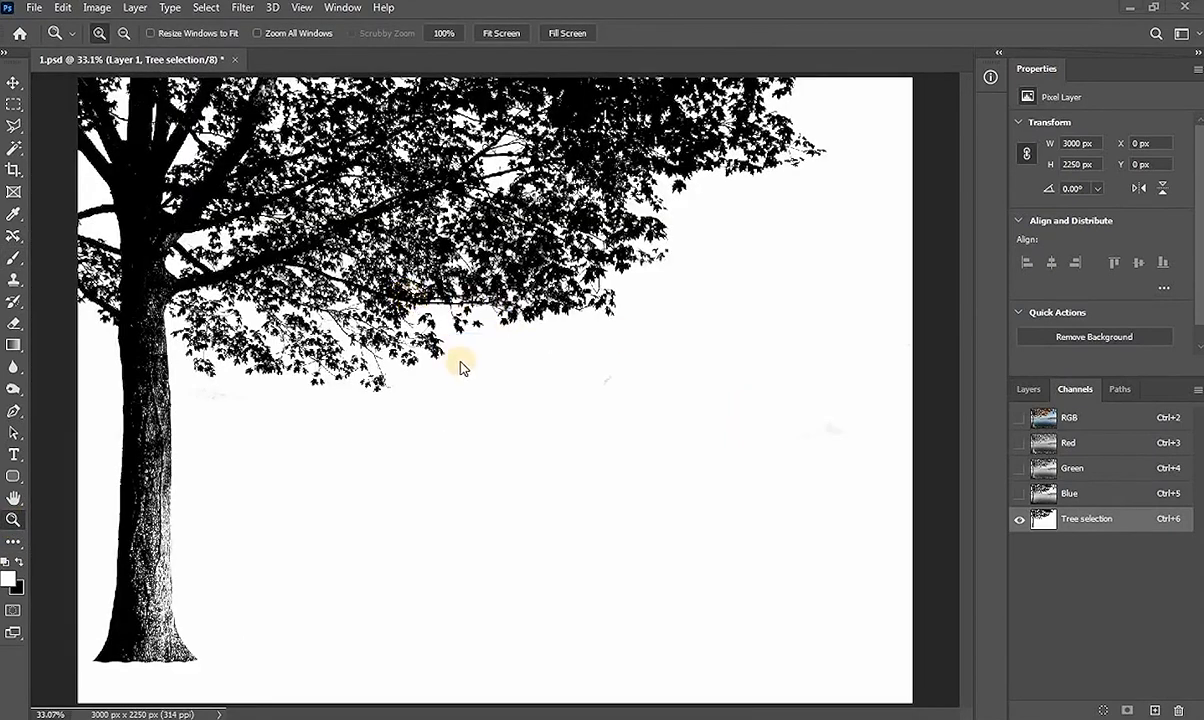
mouse_move(596, 436)
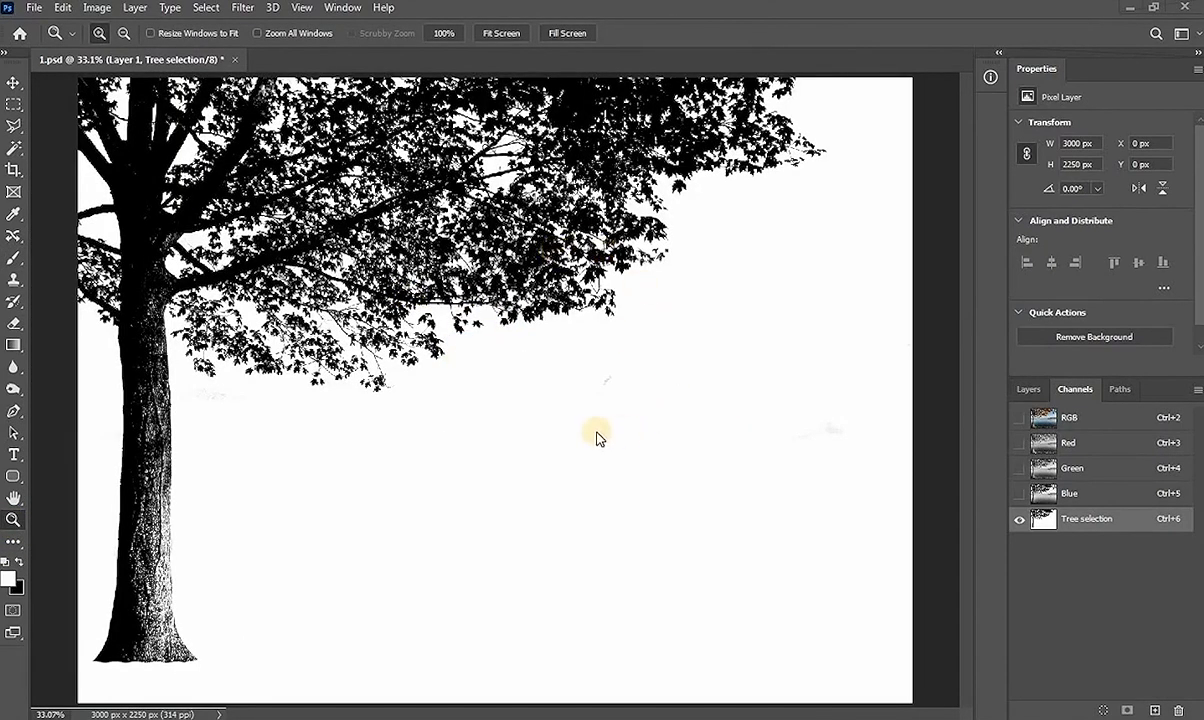
mouse_move(656, 300)
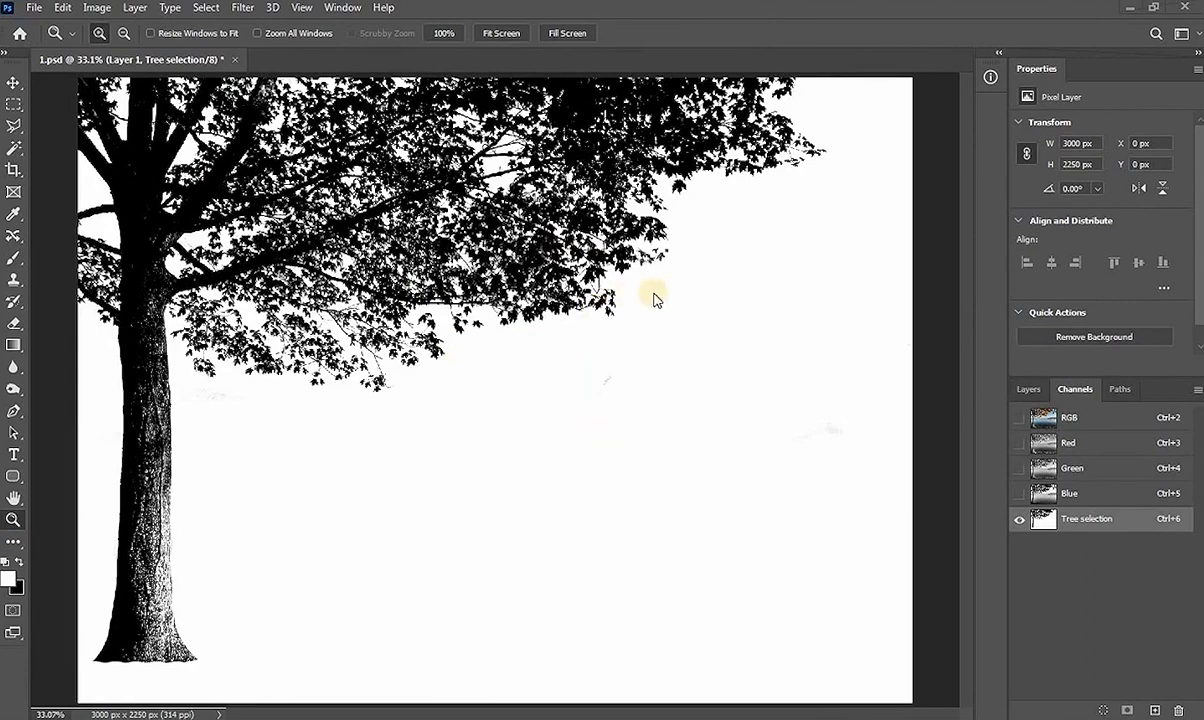
mouse_move(568, 382)
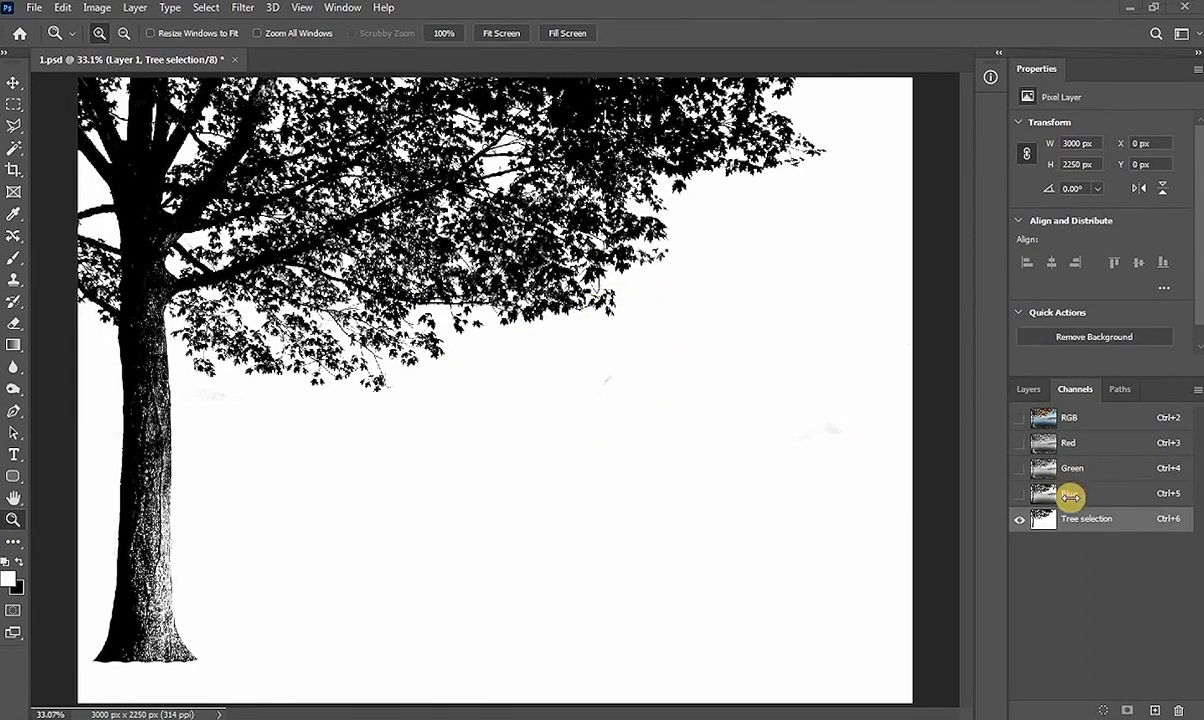
Invert the Tree selection channel with Ctrl+I, then return to the RGB composite and Layers panel
left_click(1068, 492)
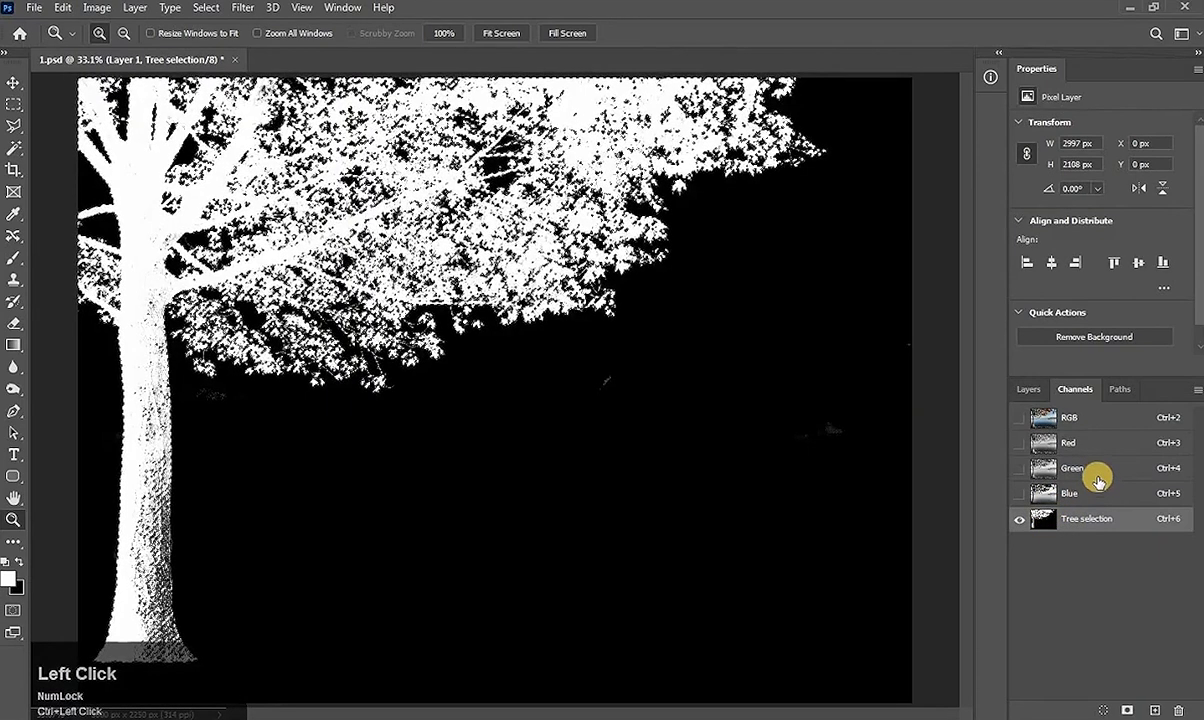
left_click(1068, 418)
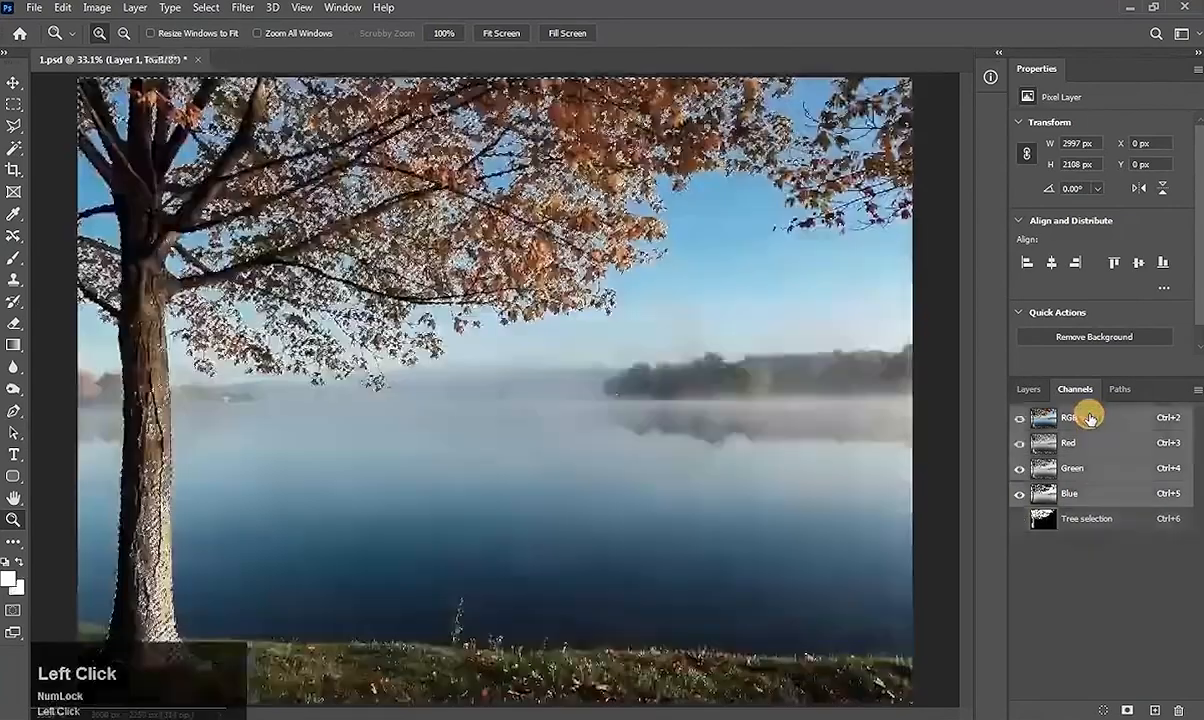
left_click(1028, 388)
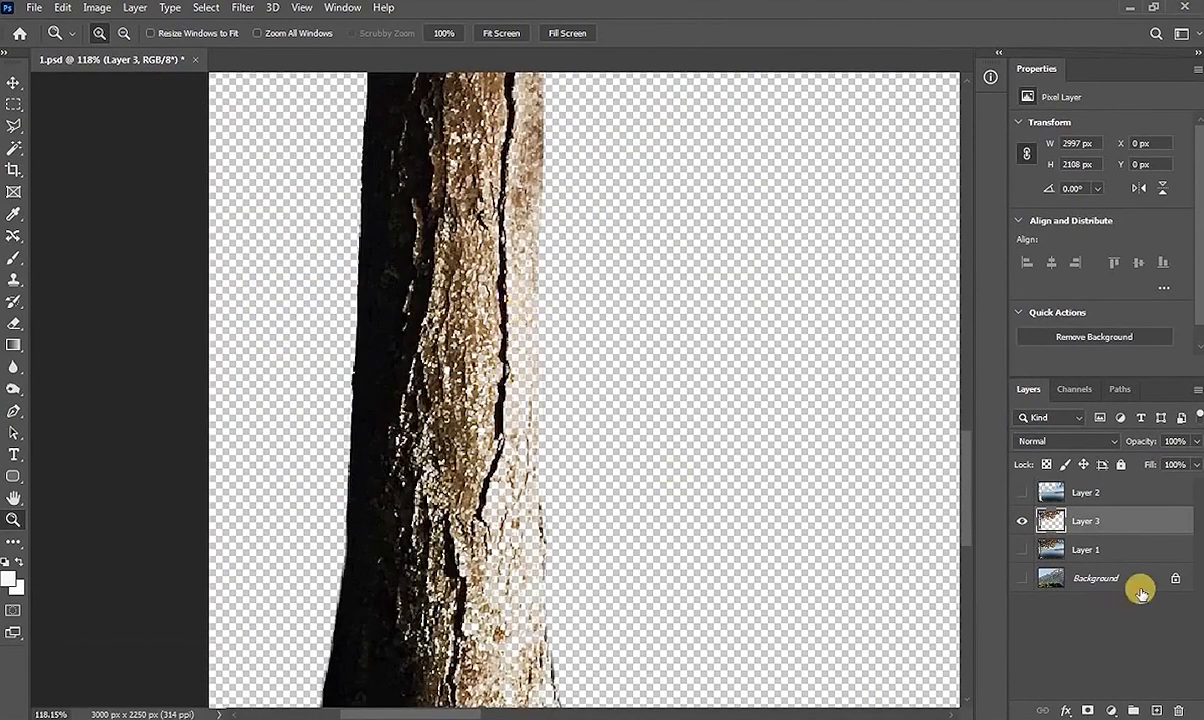
Remove the trunk cutout test layers, show Layer 1 again and reselect the Tree selection channel
left_click(1074, 388)
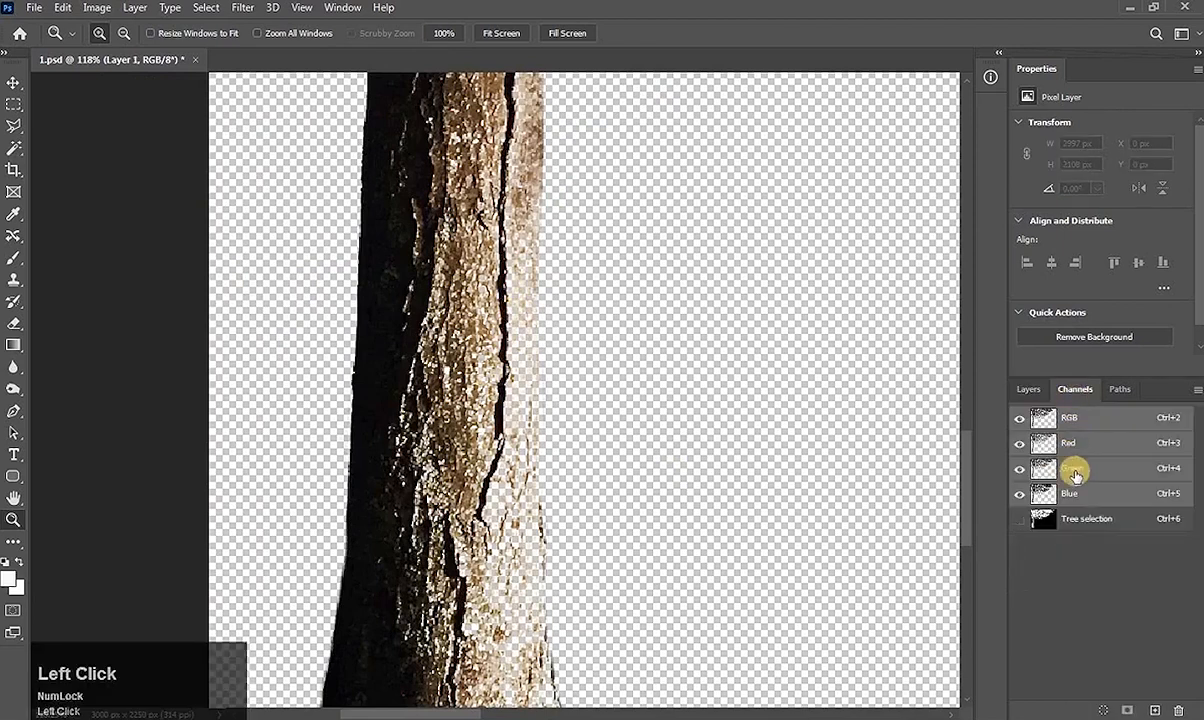
left_click(1086, 518)
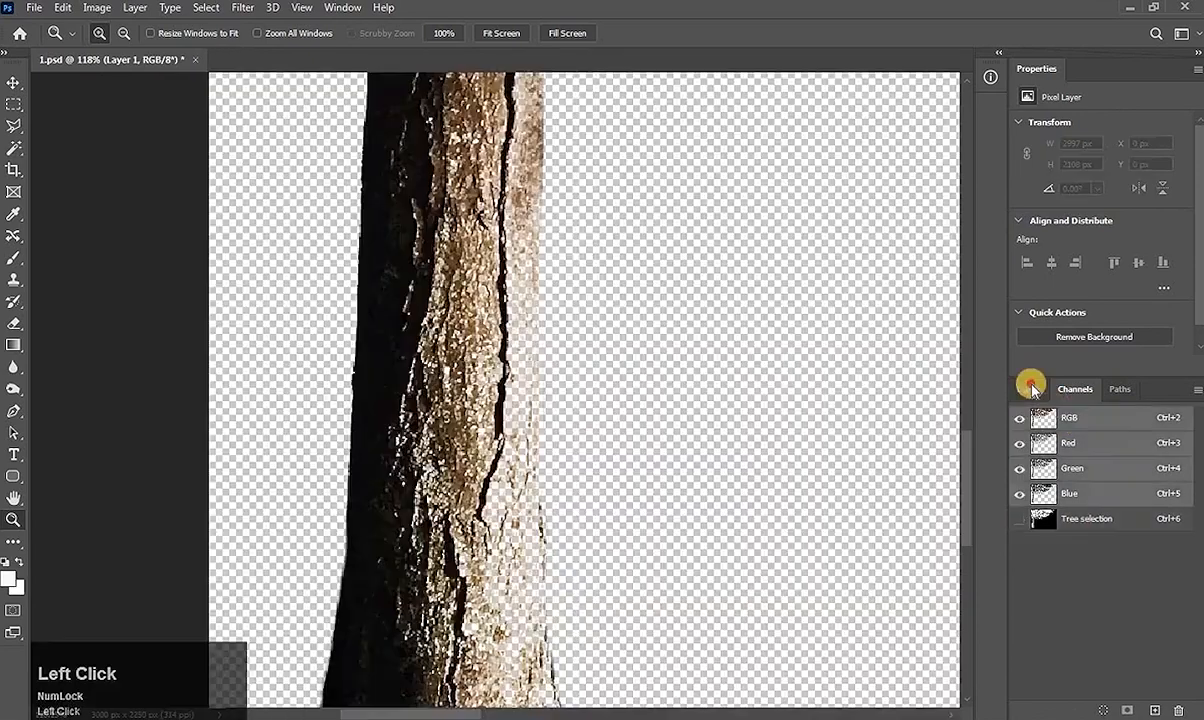
left_click(1028, 388)
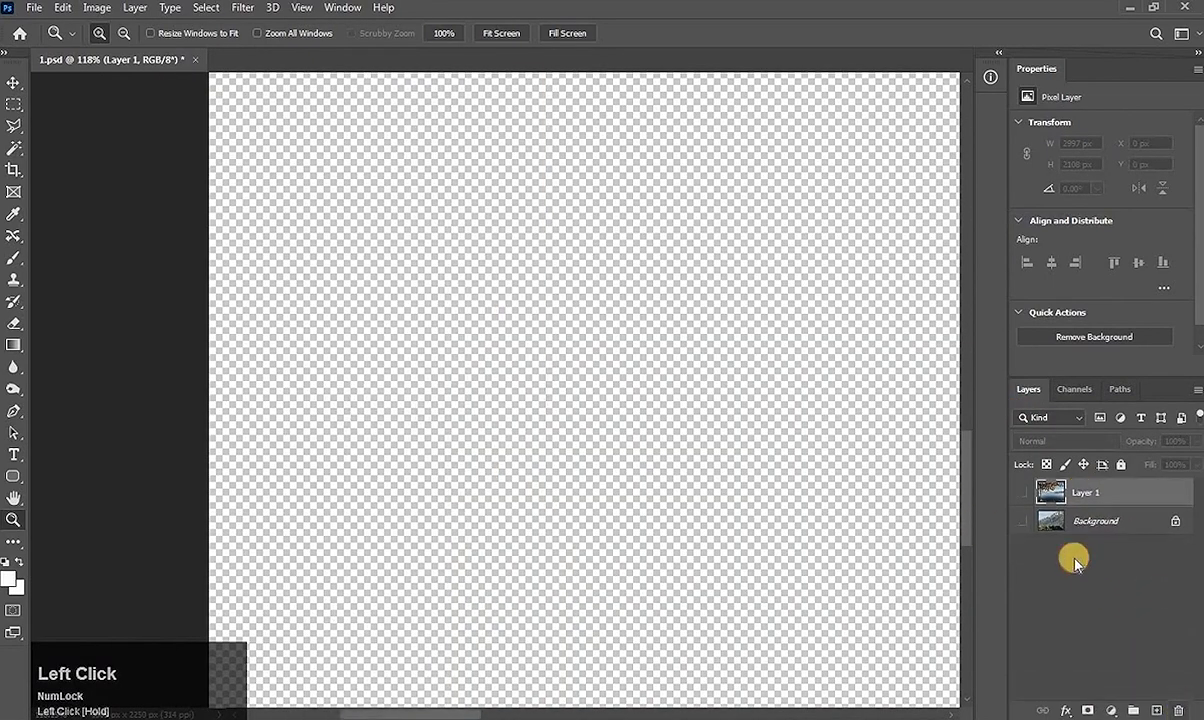
left_click(1022, 520)
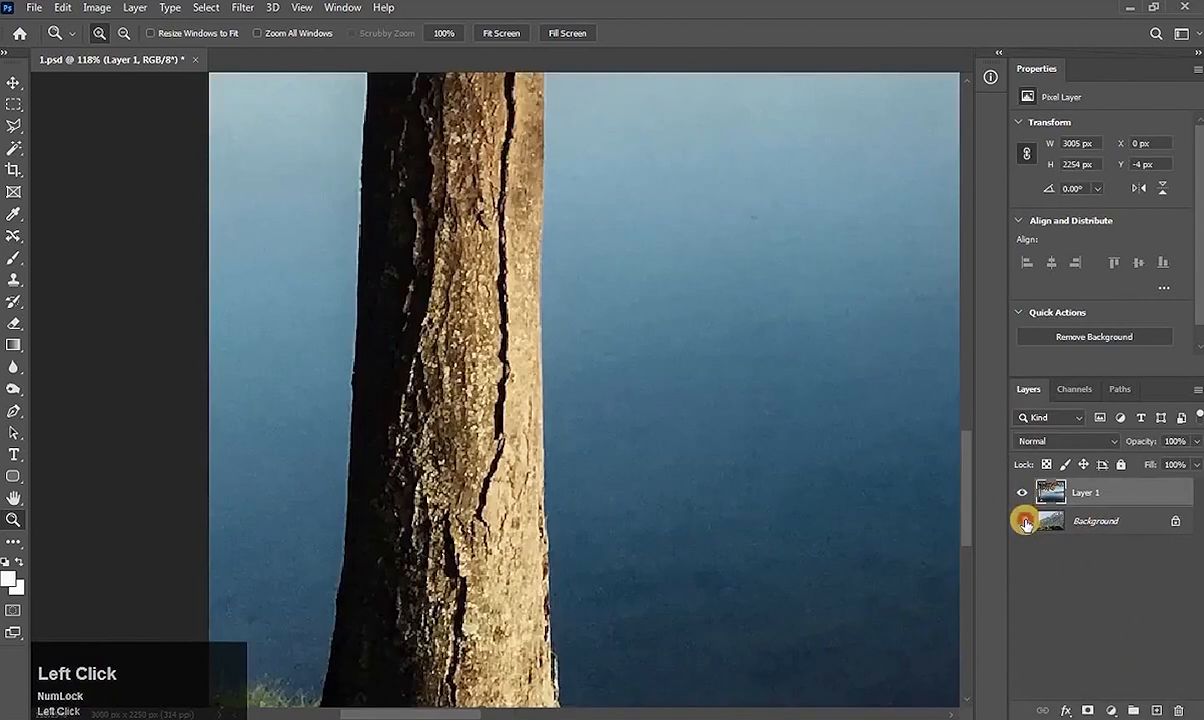
left_click(1074, 388)
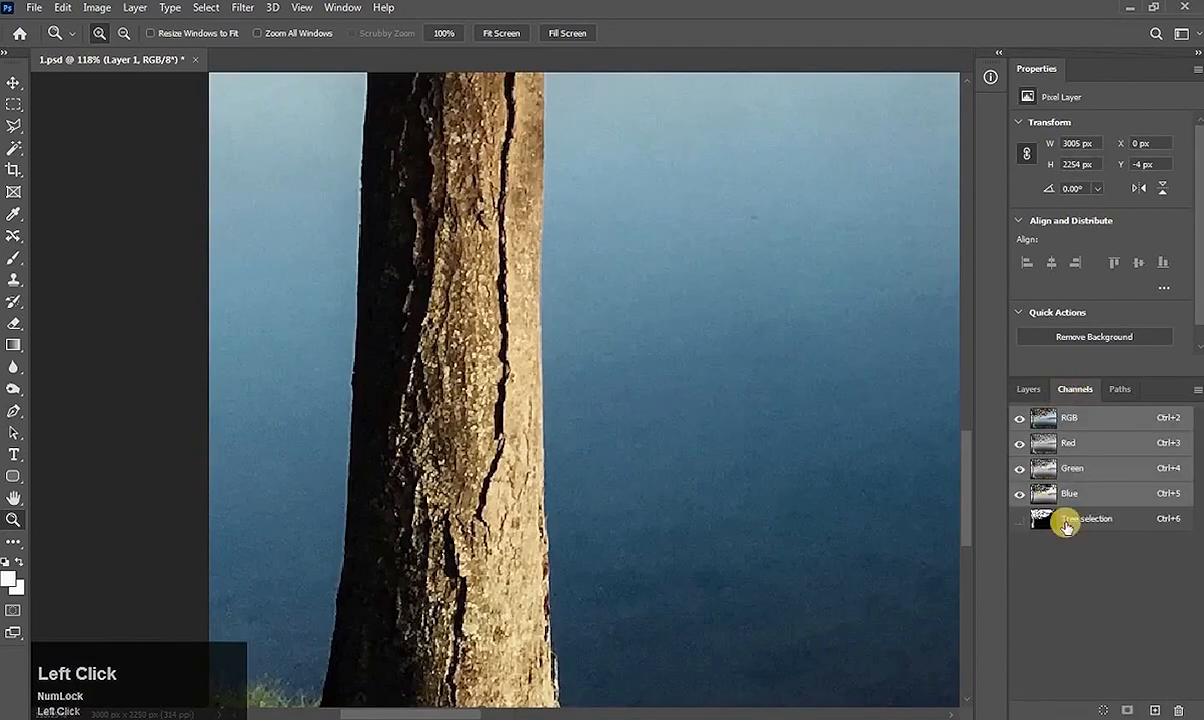
left_click(1086, 518)
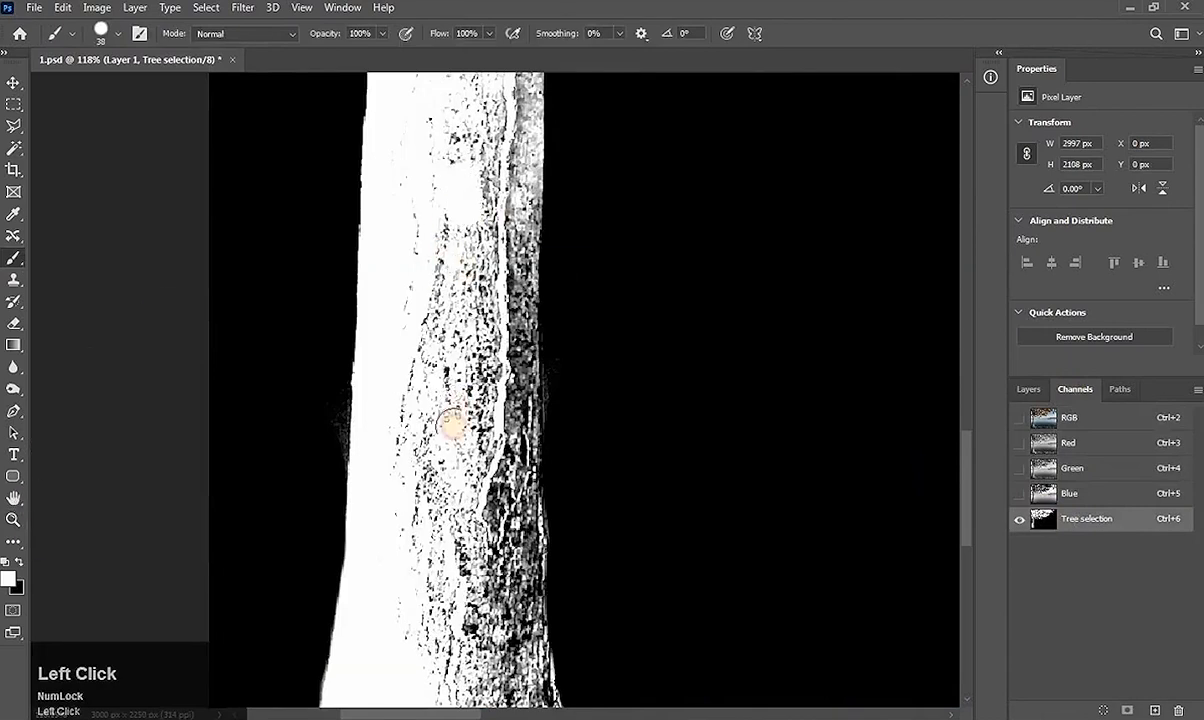
Paint the trunk and main branches solid white in the Tree selection channel, removing black speckles
left_click_drag(450, 420, 478, 316)
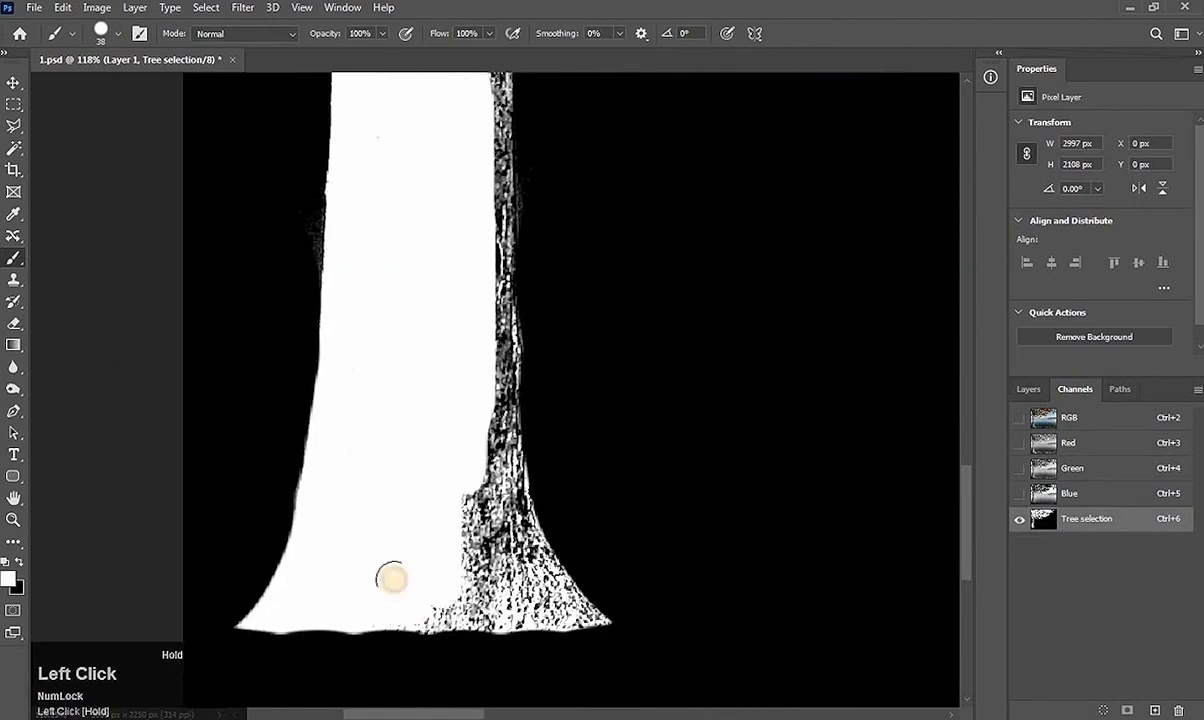
left_click_drag(390, 578, 504, 470)
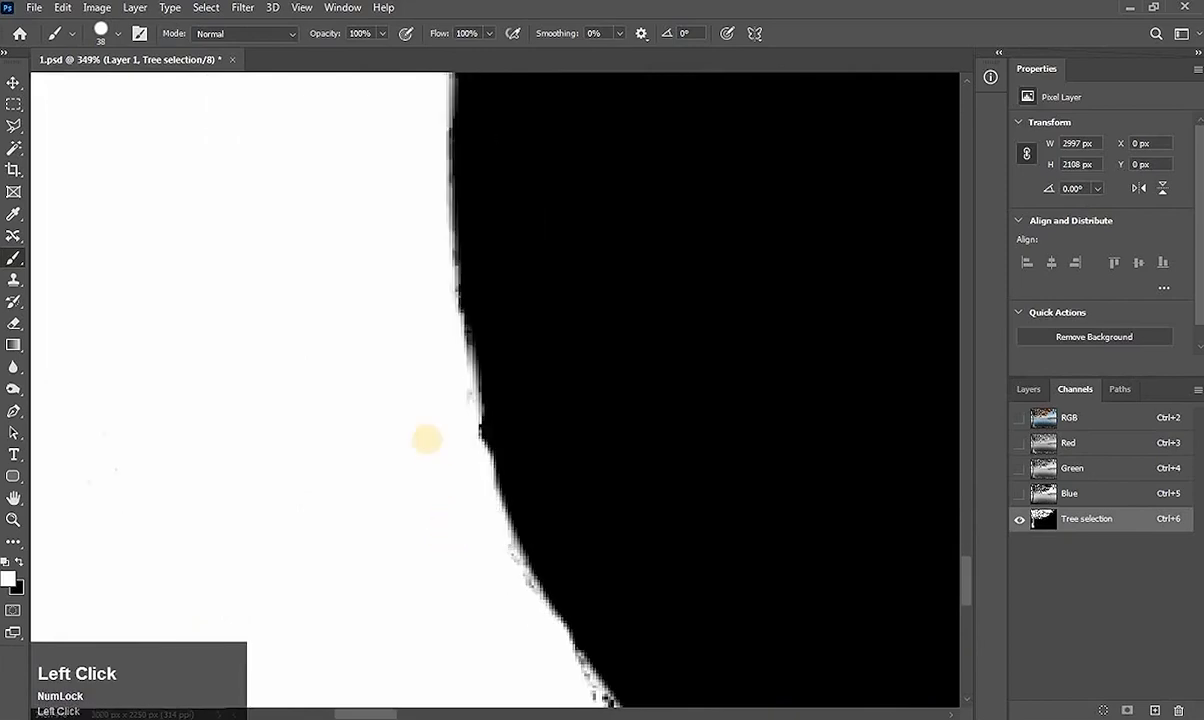
left_click_drag(428, 440, 584, 678)
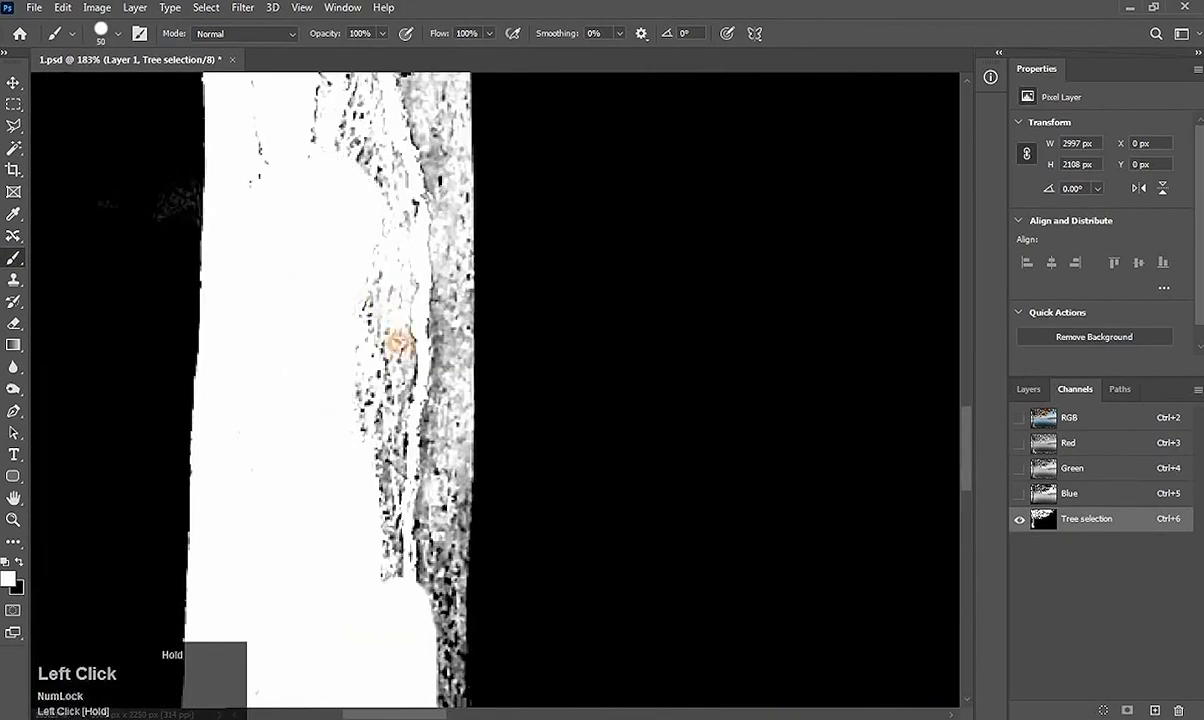
left_click_drag(396, 344, 408, 608)
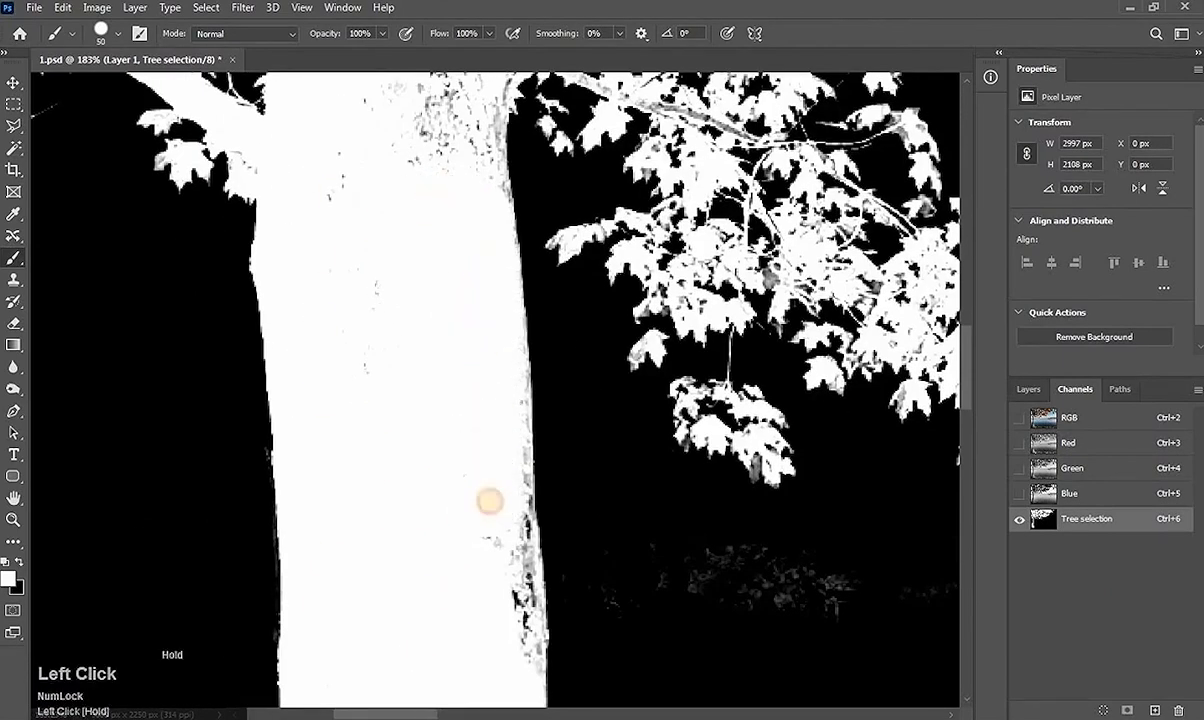
left_click_drag(488, 504, 444, 256)
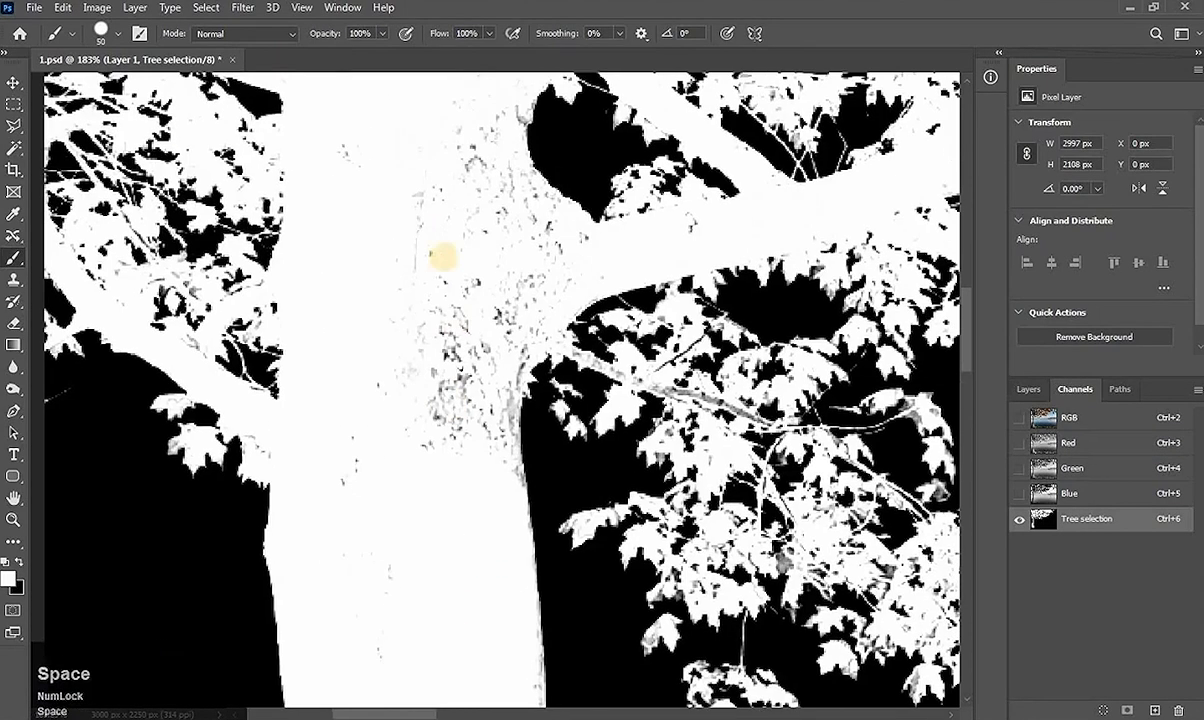
left_click(488, 110)
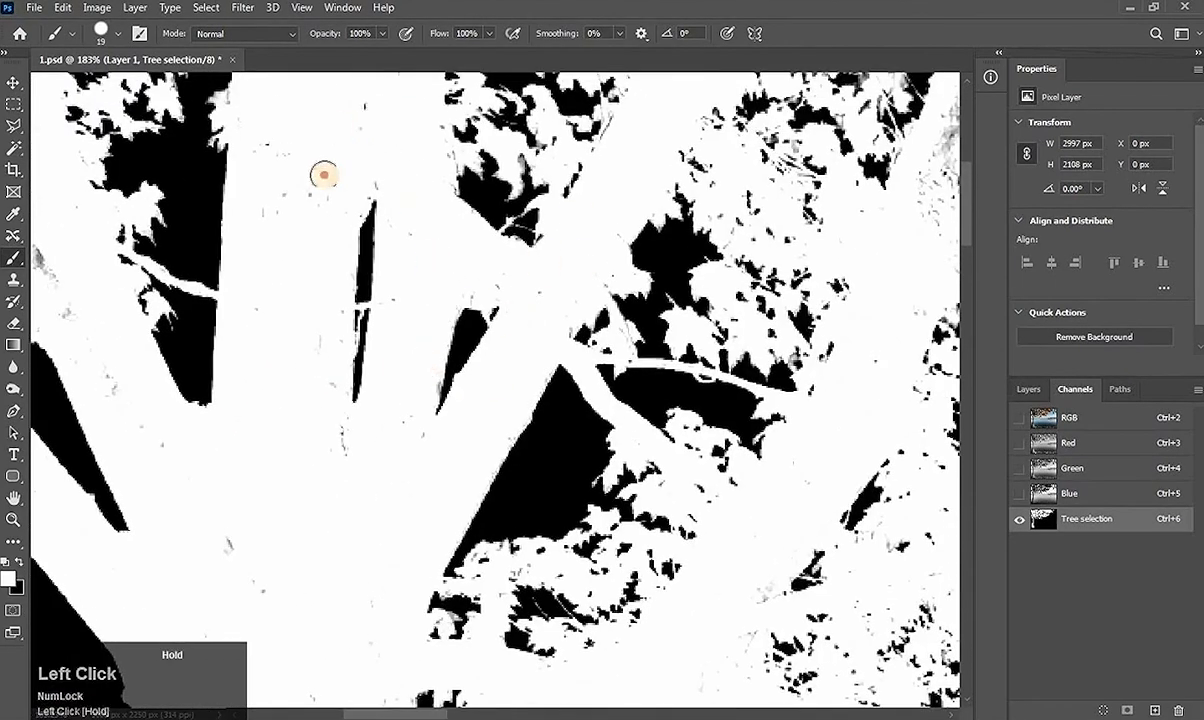
left_click_drag(324, 174, 402, 272)
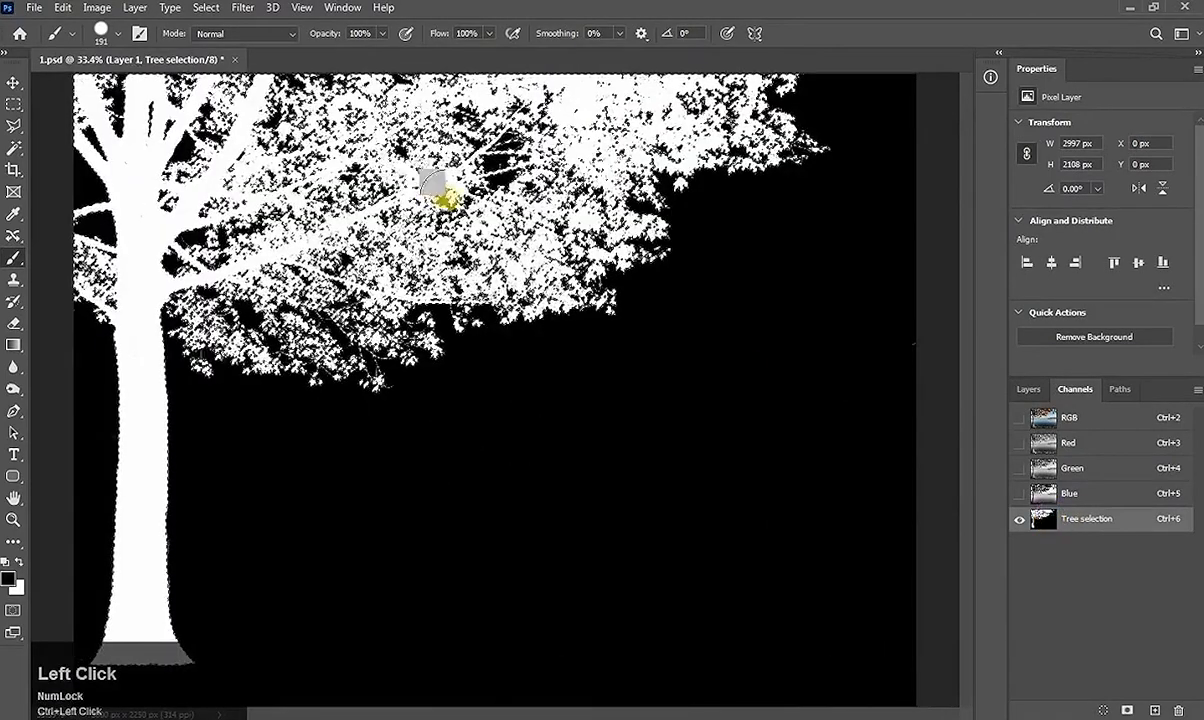
Load Tree selection as a selection and add it as a layer mask on Layer 1 over the meadow
left_click(1068, 418)
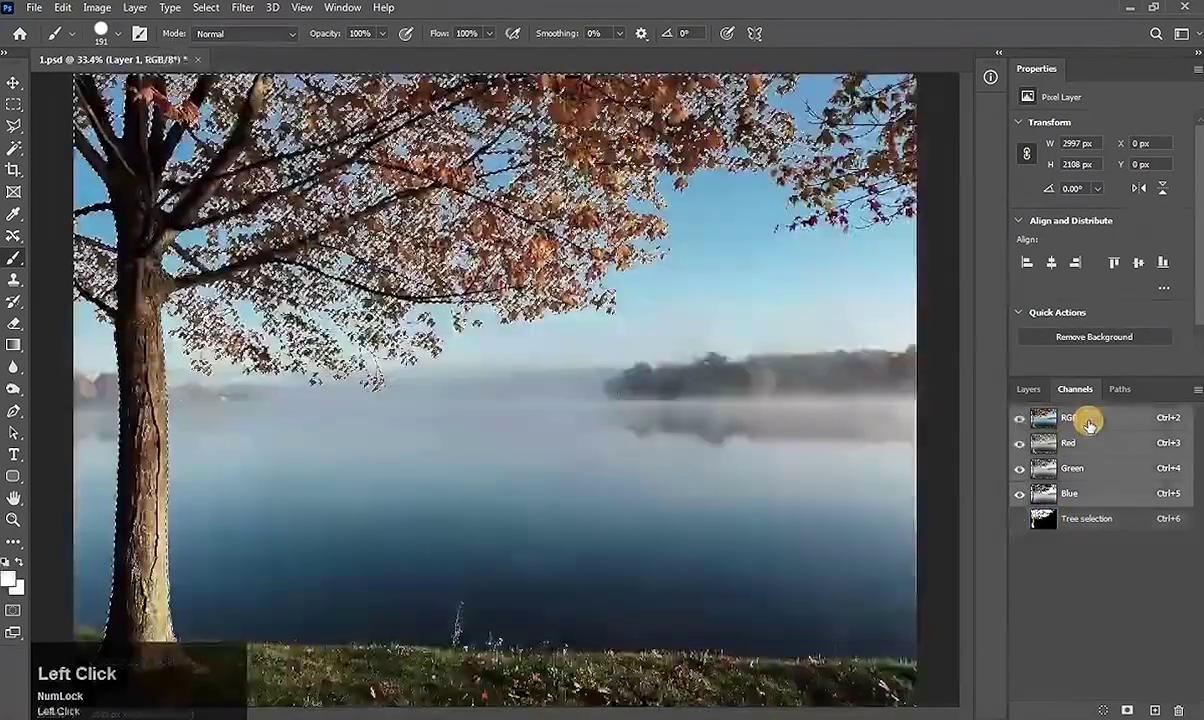
left_click(1028, 388)
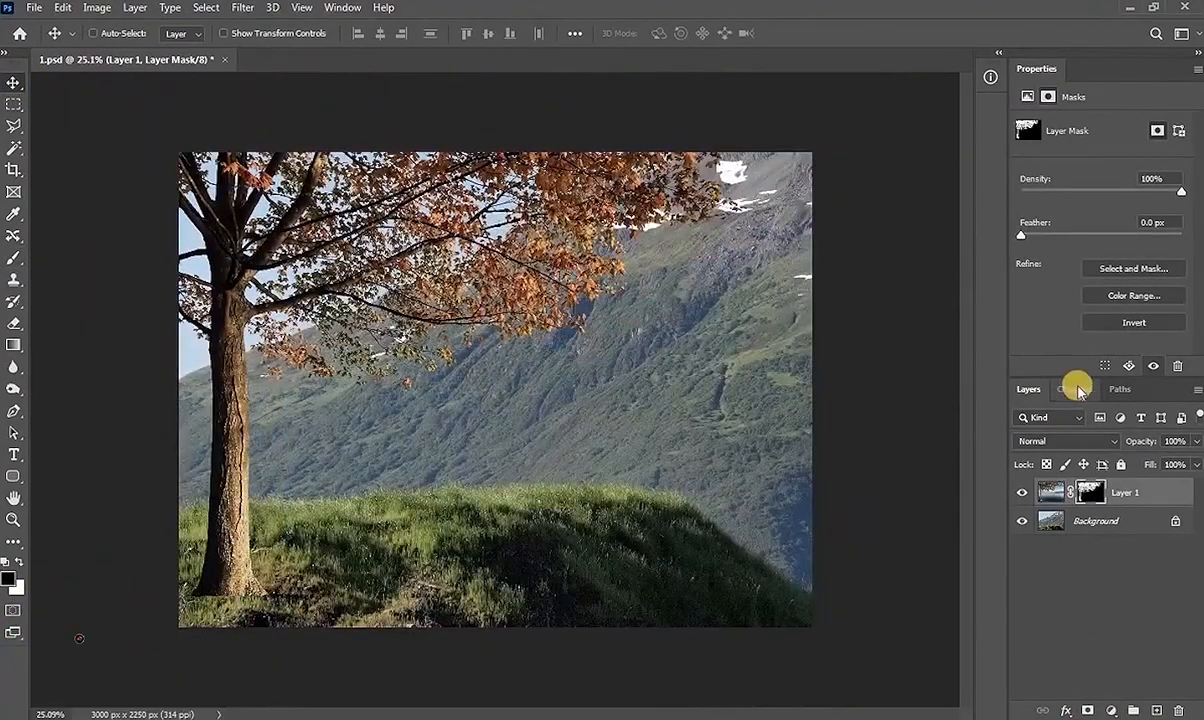
left_click(1074, 388)
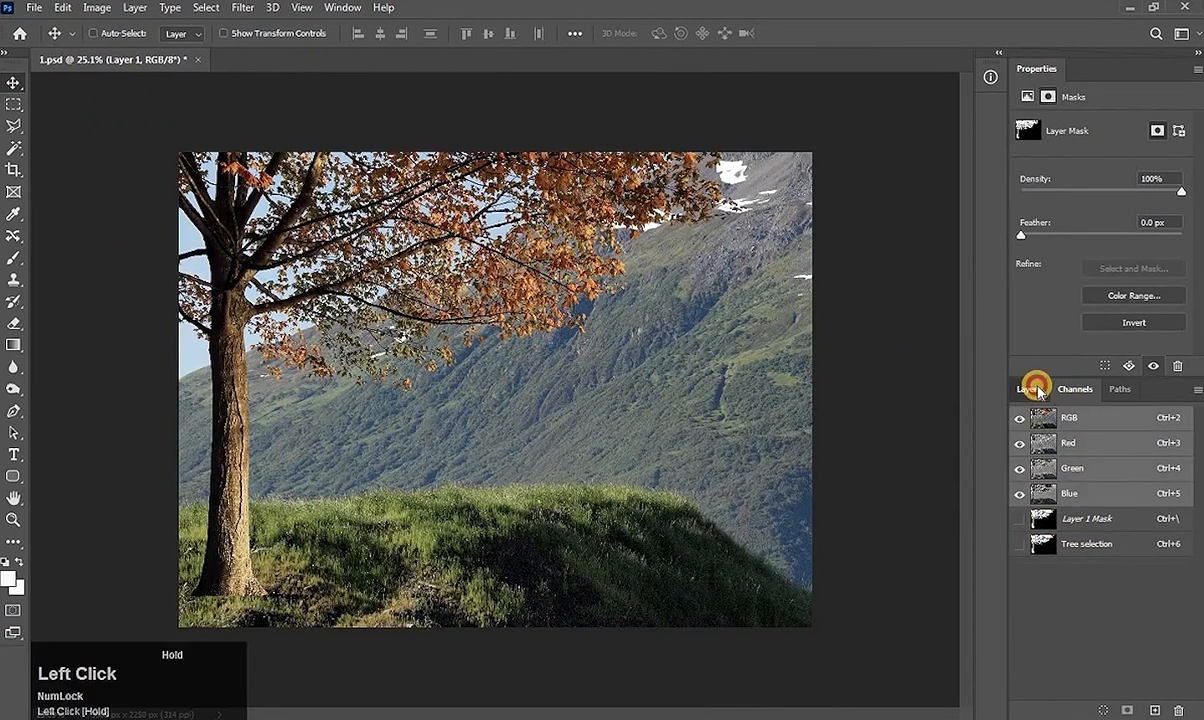
Paint Layer 1's mask along the bottom to hide the lake shore so grass surrounds the trunk base
left_click(1028, 388)
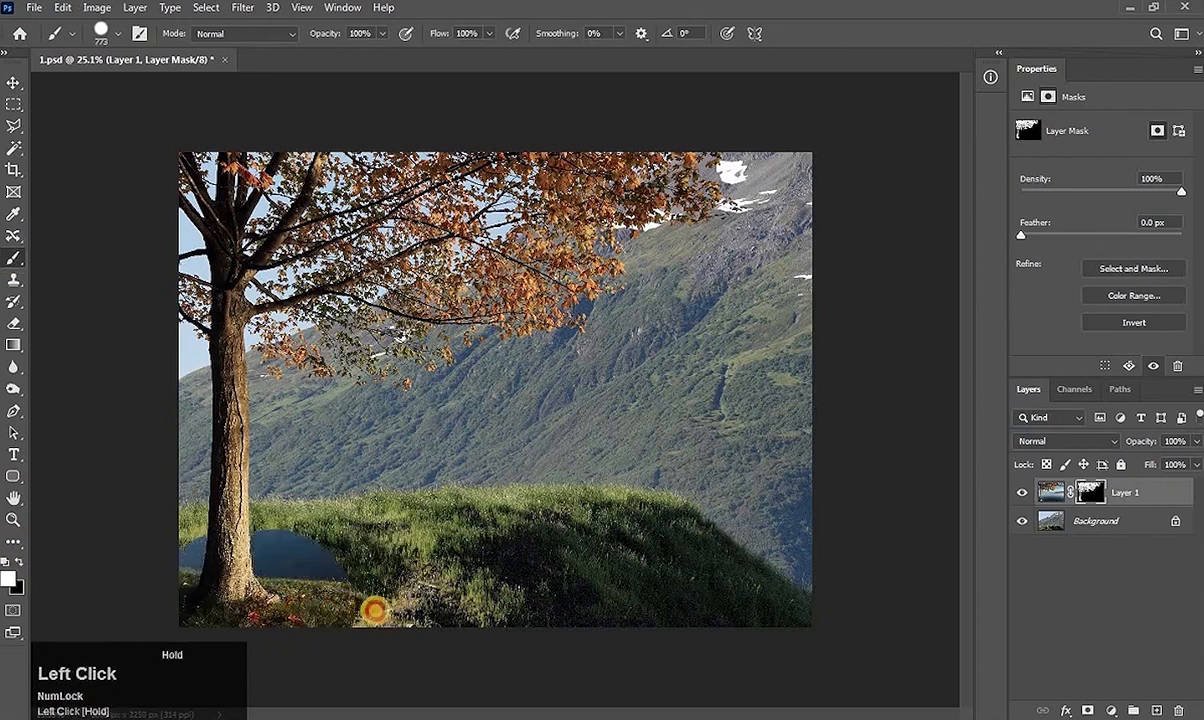
left_click_drag(380, 610, 832, 606)
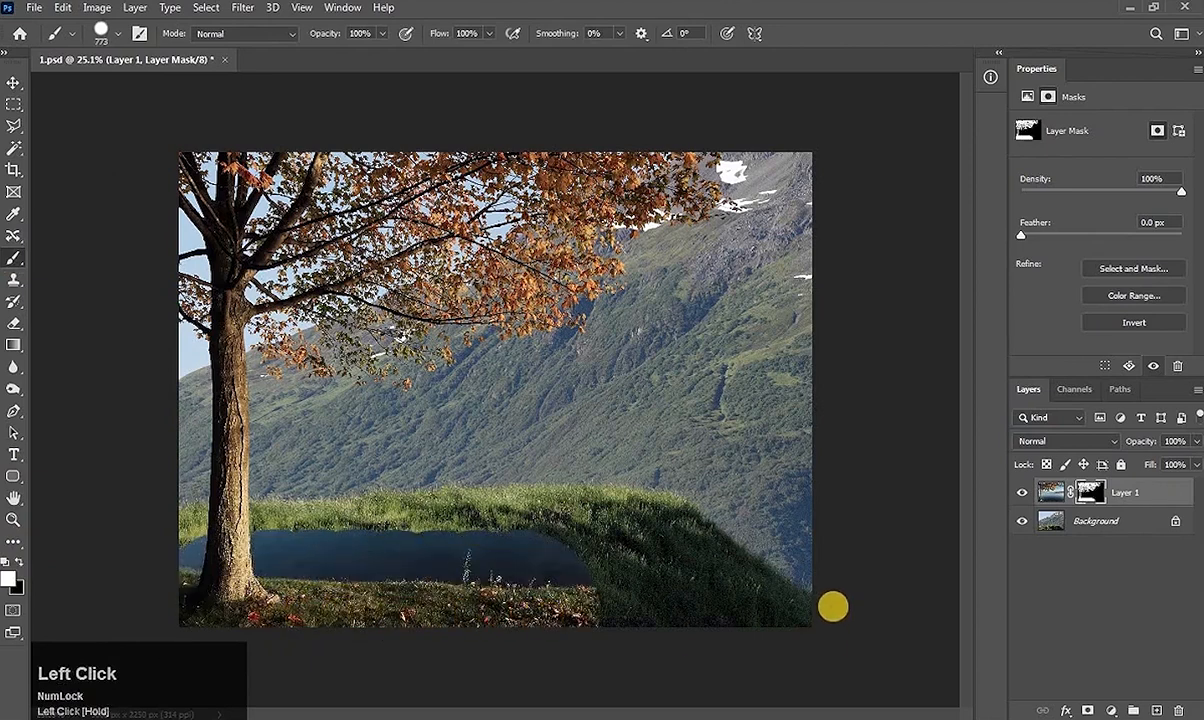
scroll("up", 3)
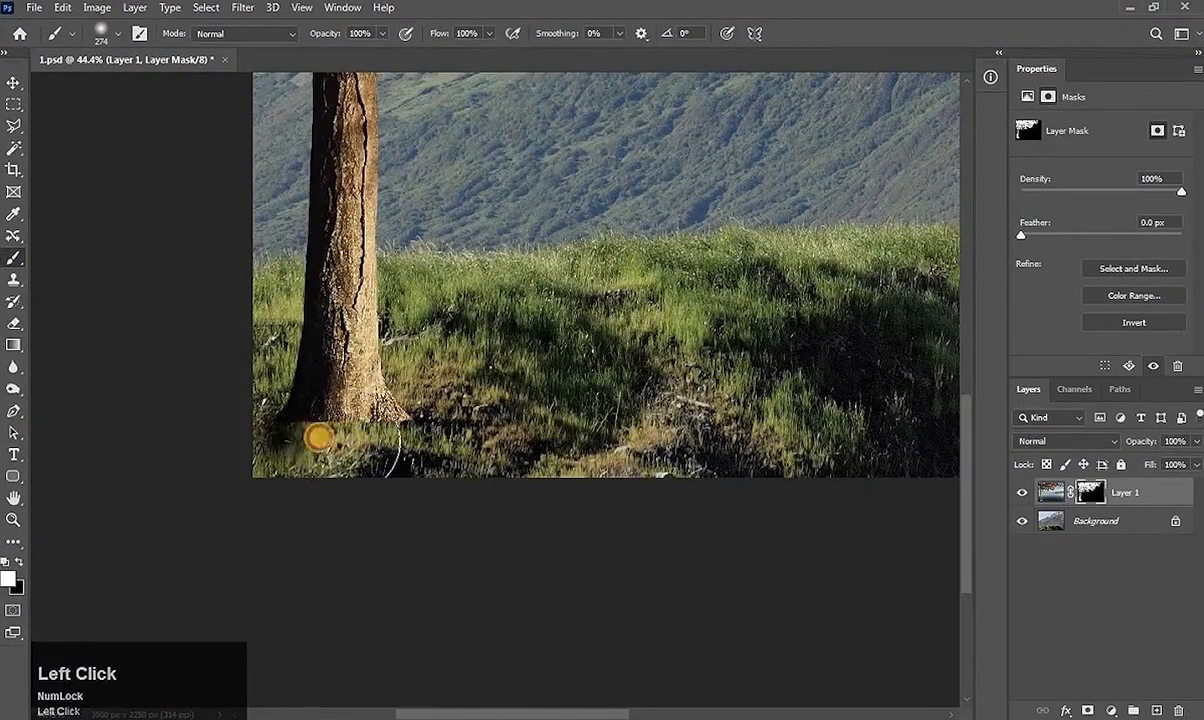
left_click_drag(320, 436, 444, 364)
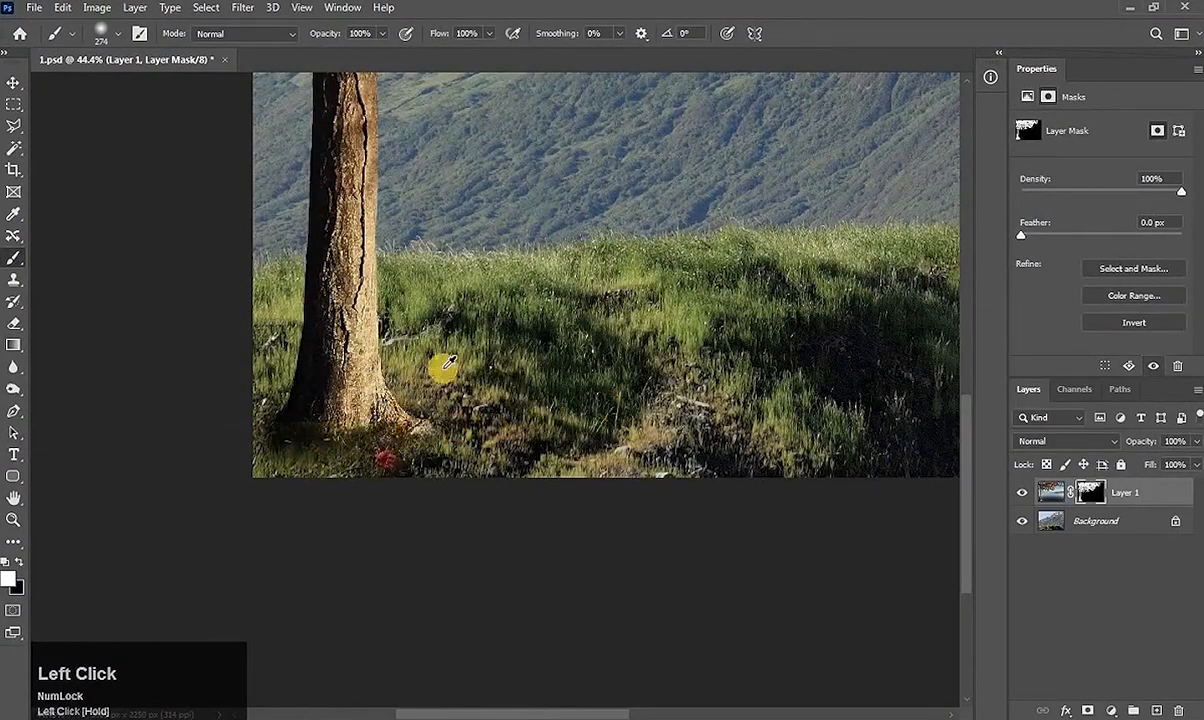
right_click(444, 348)
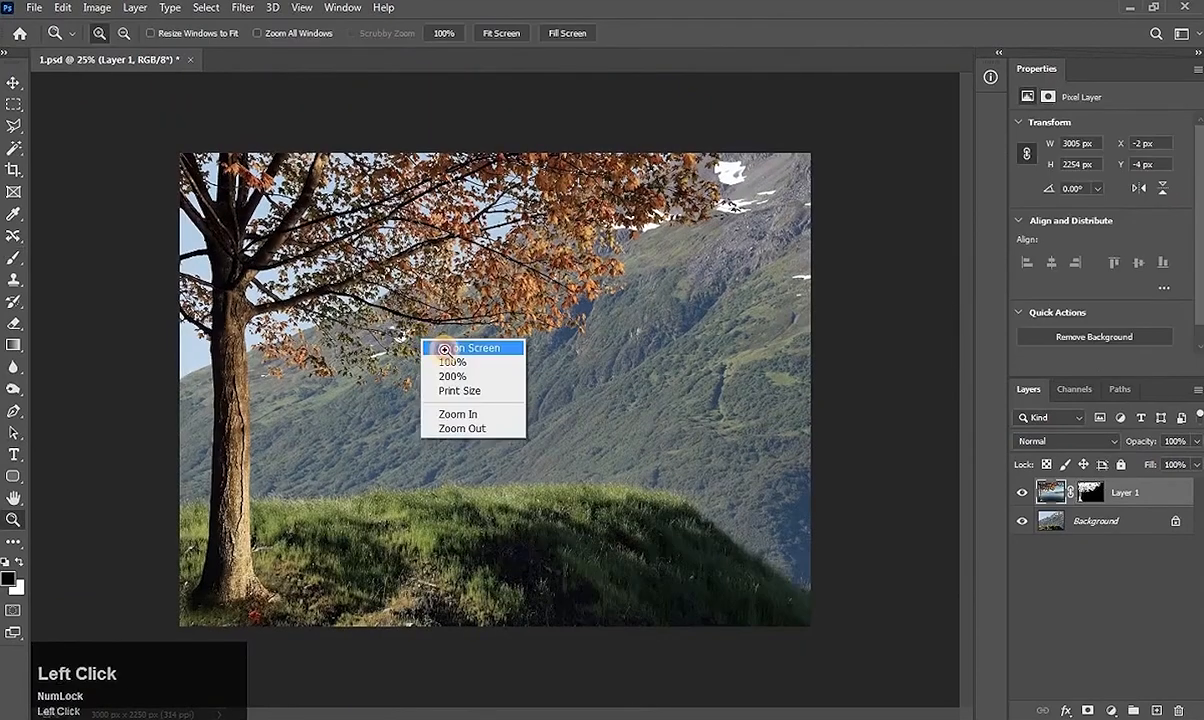
Add a Hue/Saturation layer clipped to Layer 1 with Hue about +14, Saturation -13 for golden-yellow leaves
left_click(472, 348)
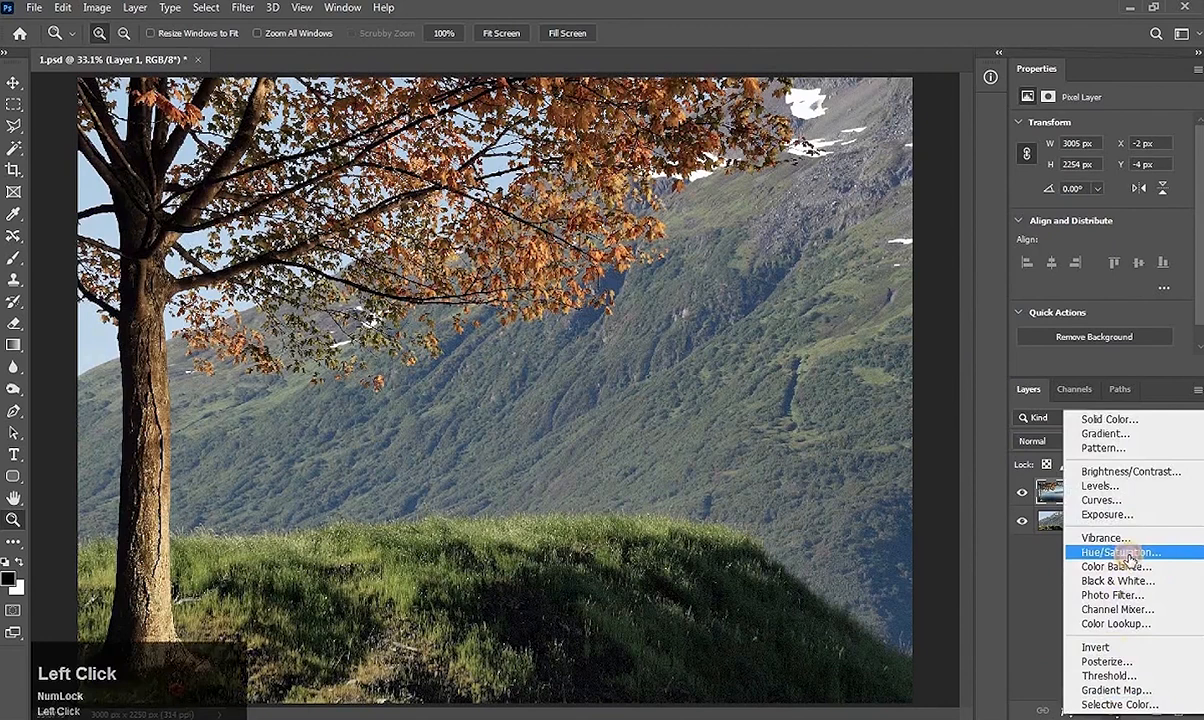
left_click(1116, 552)
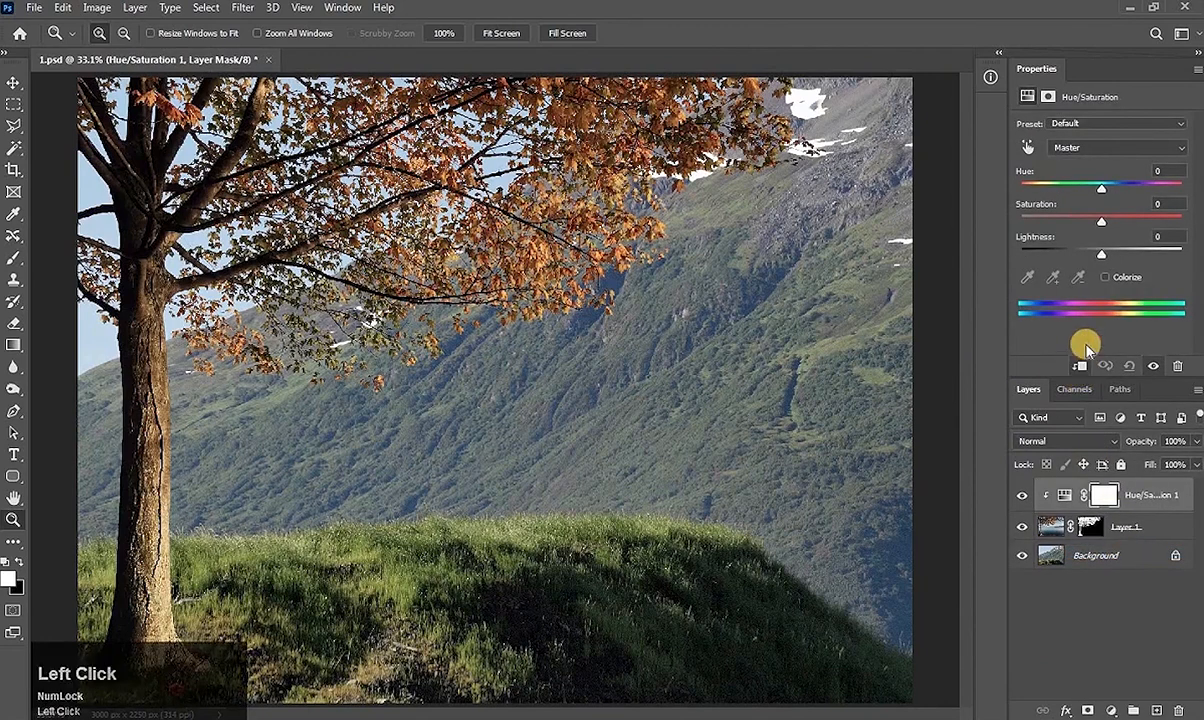
left_click_drag(1100, 188, 1116, 188)
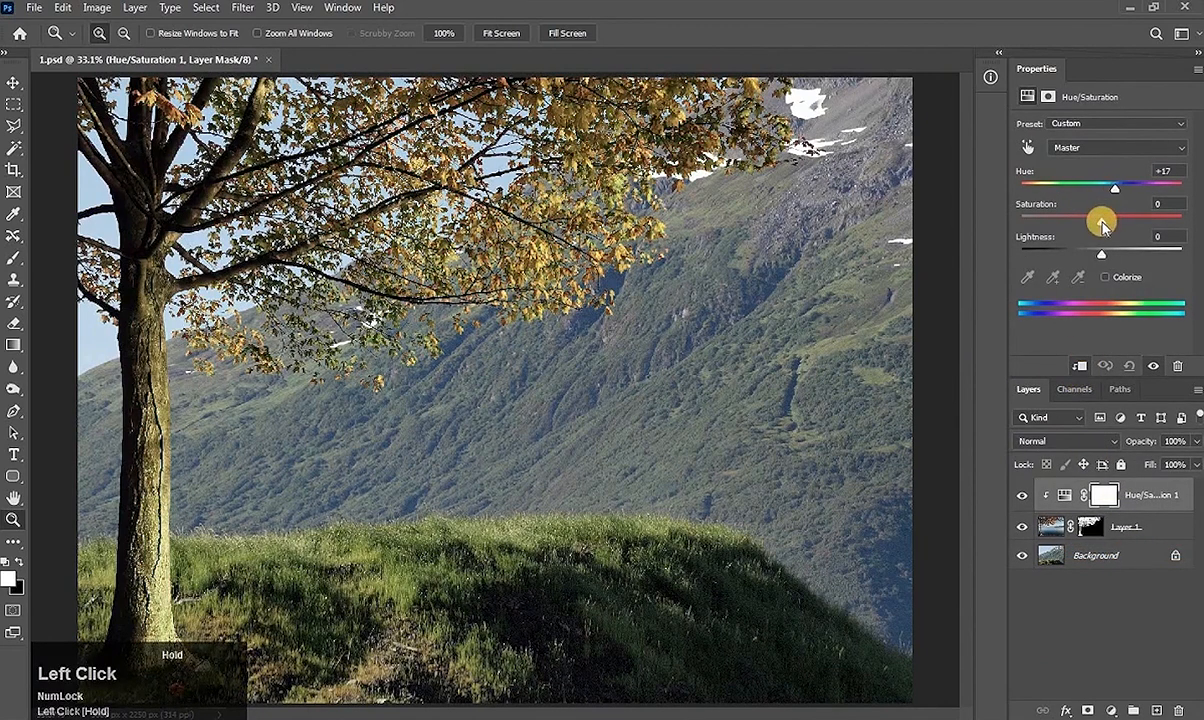
left_click_drag(1116, 218, 1090, 220)
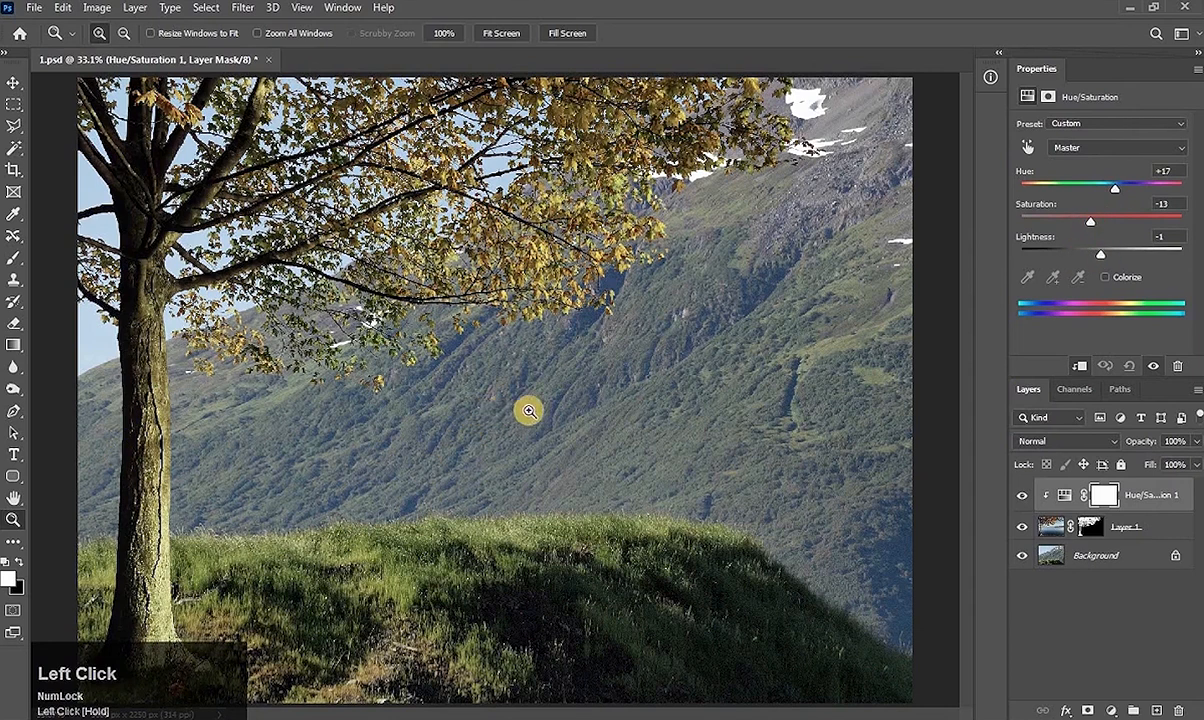
left_click(528, 412)
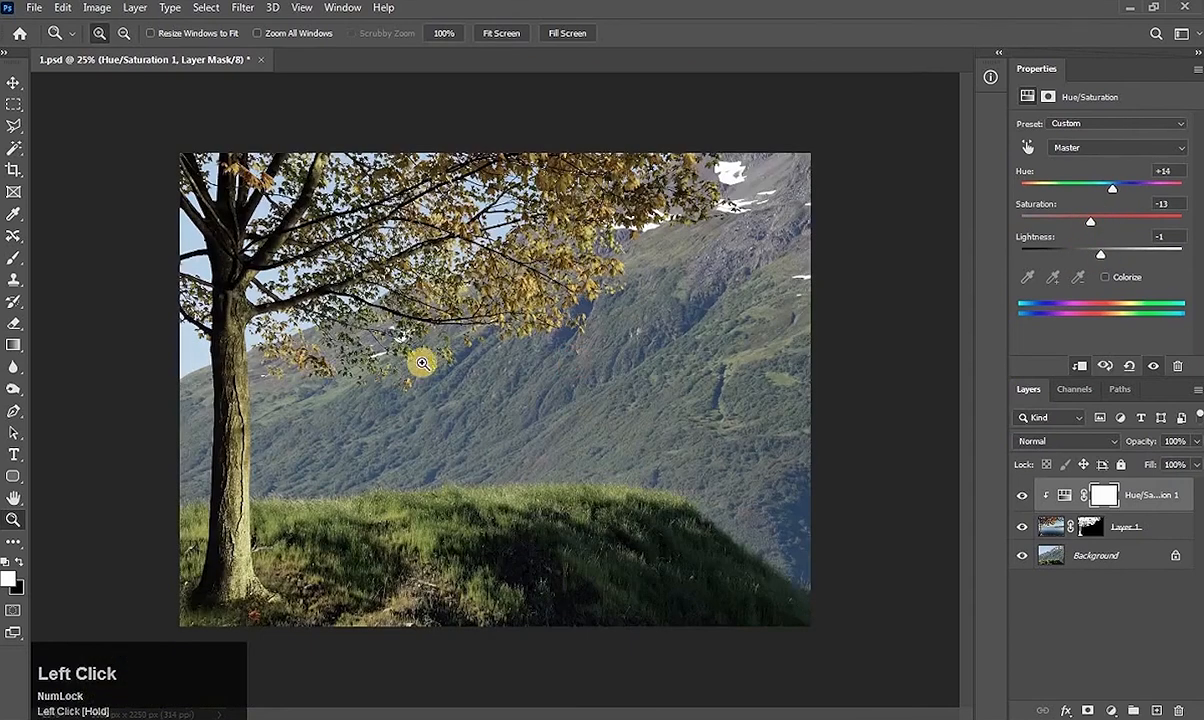